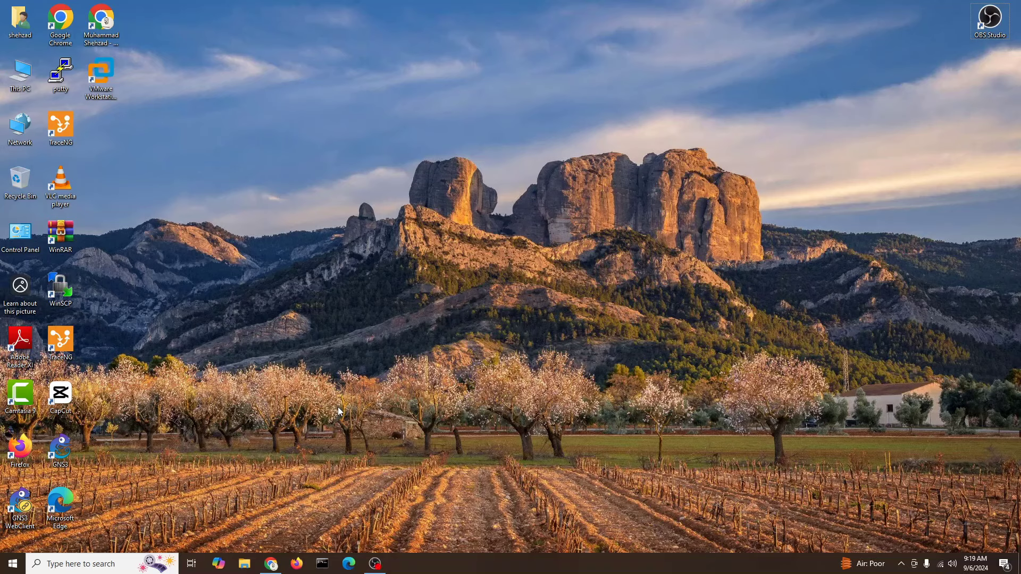
mouse_move(365, 404)
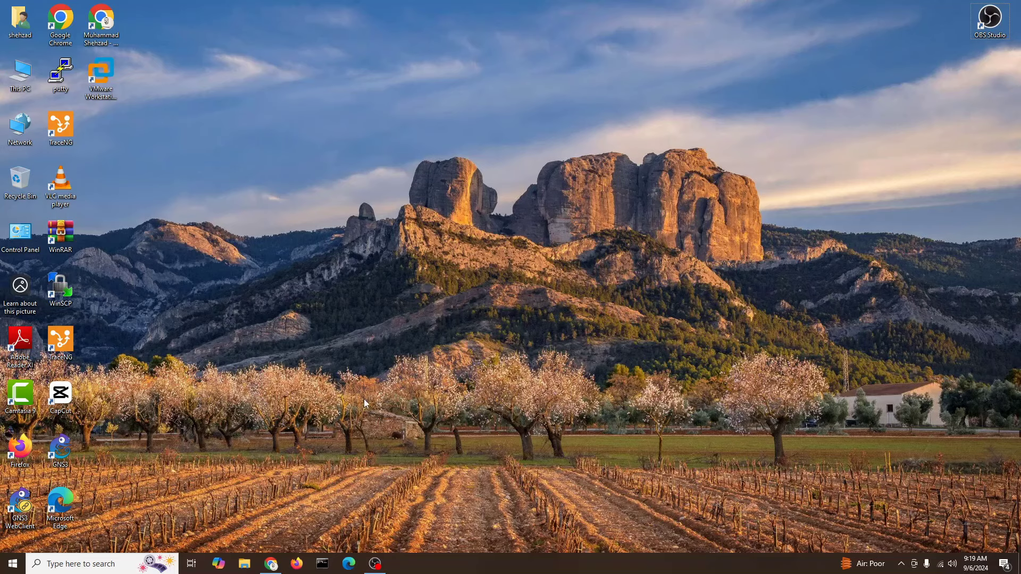
mouse_move(339, 394)
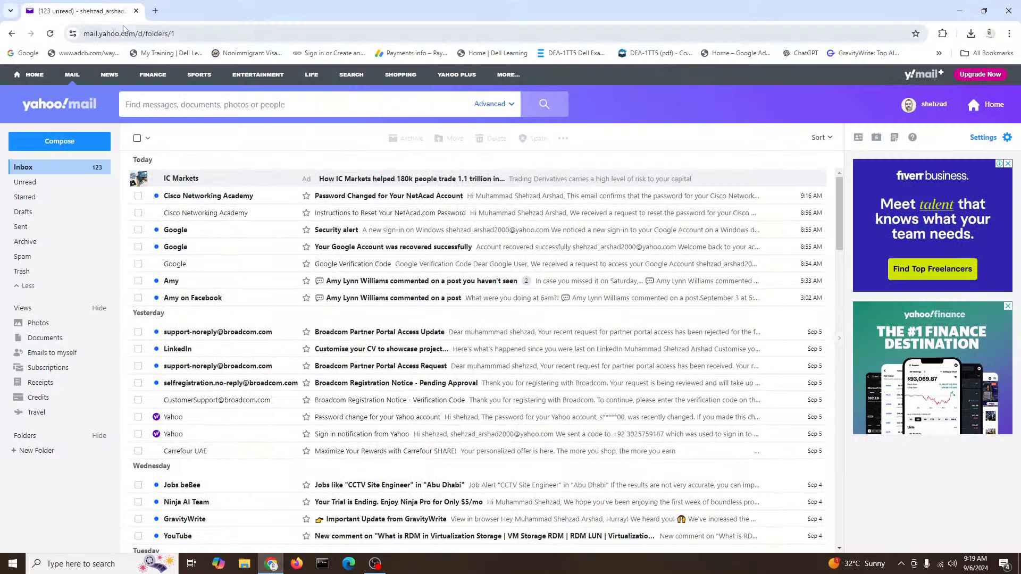
- In a new tab, search Google for 'cisco packet tracer', then refine to 'cisco packet tracer skills for all'
left_click(154, 10)
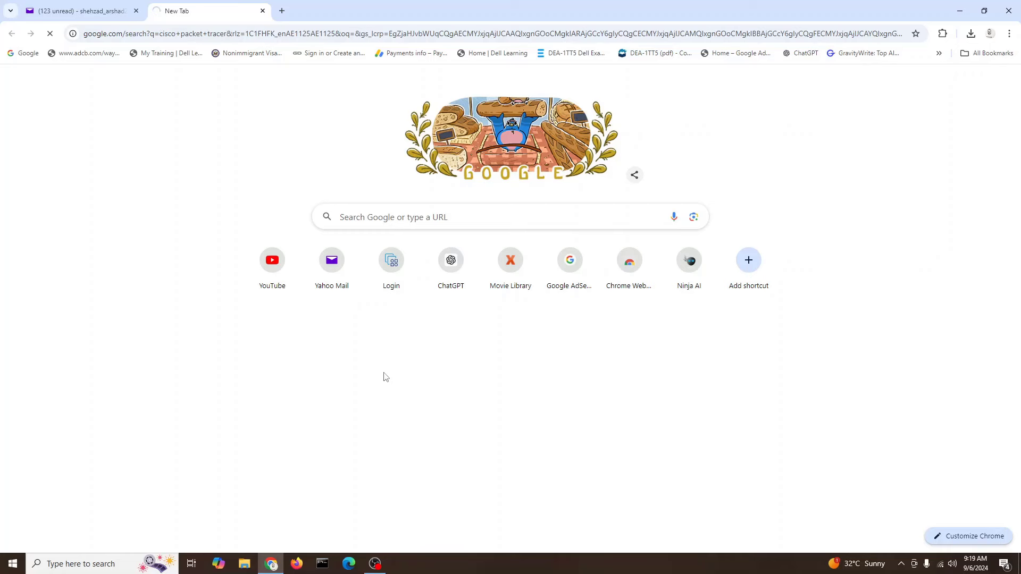
mouse_move(352, 376)
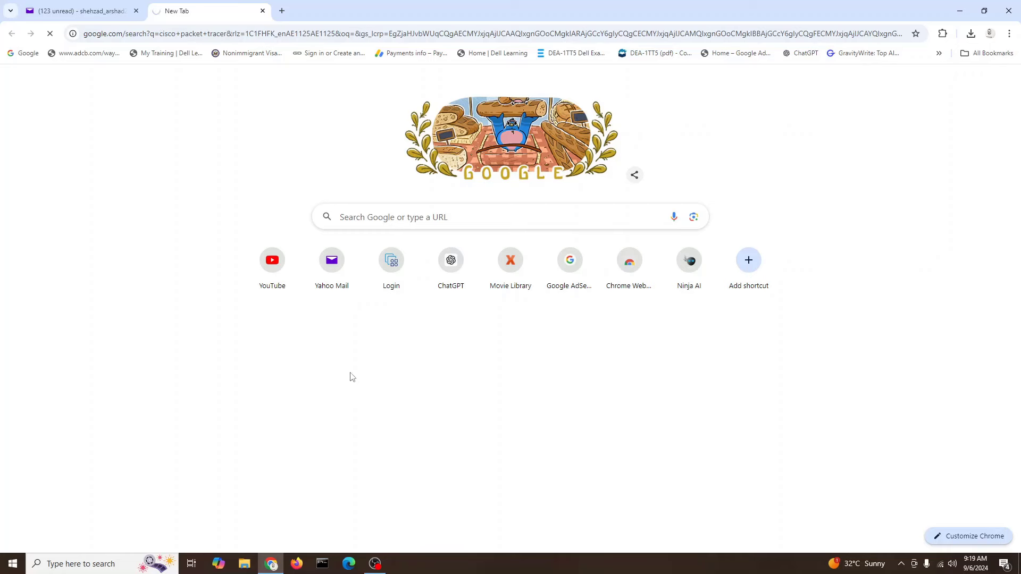
mouse_move(256, 379)
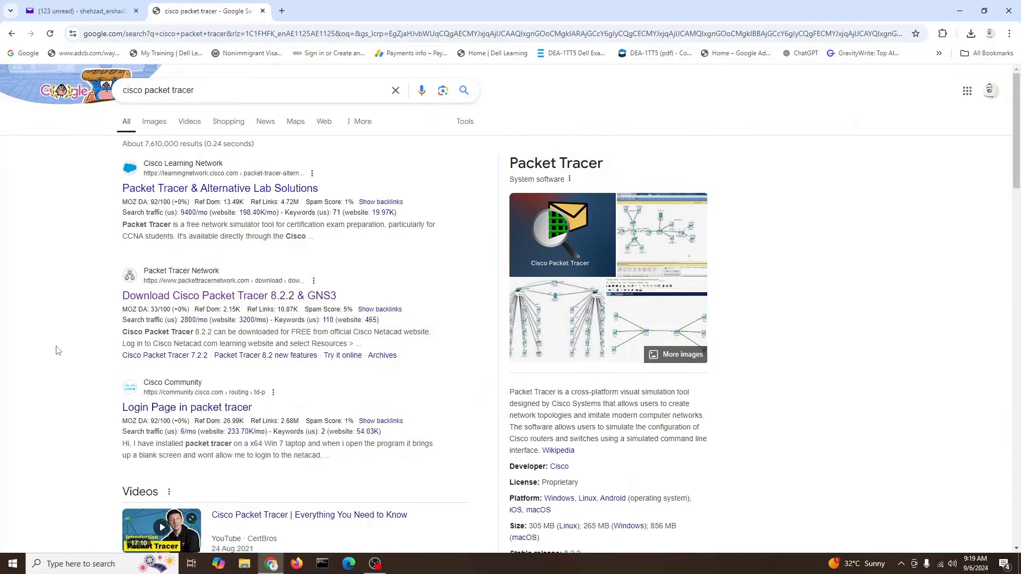
scroll("down", 3)
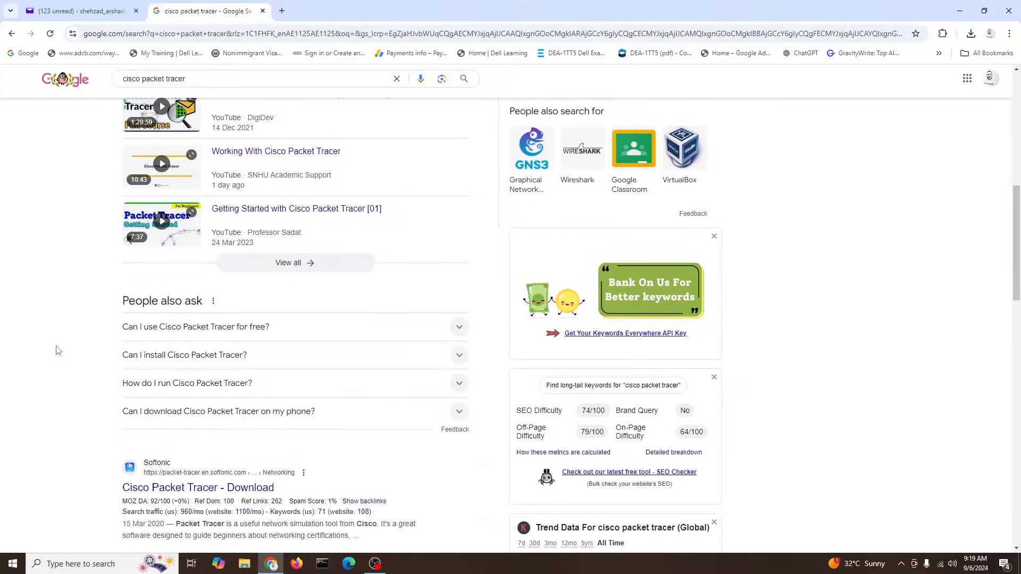
scroll("down", 3)
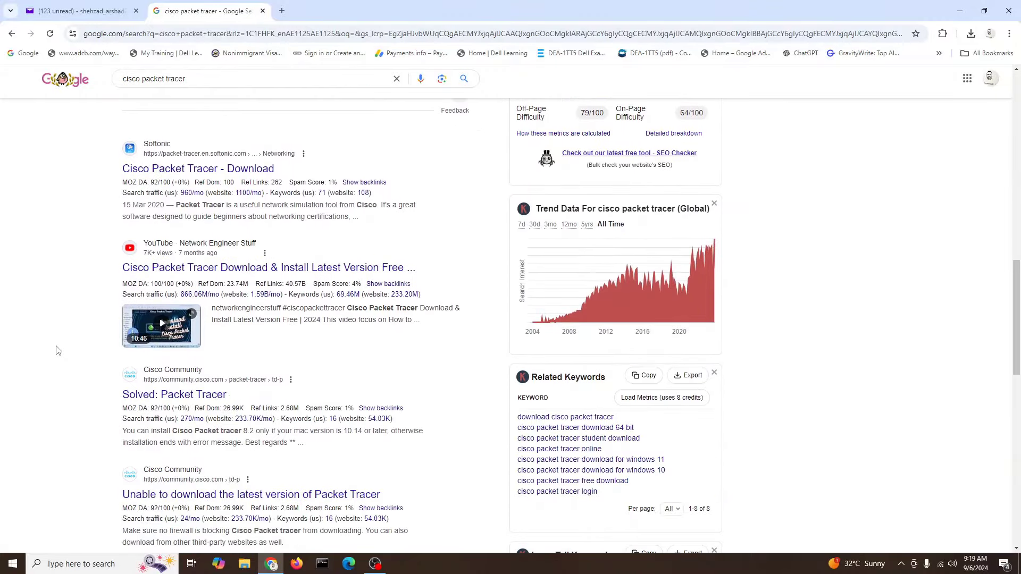
left_click(254, 89)
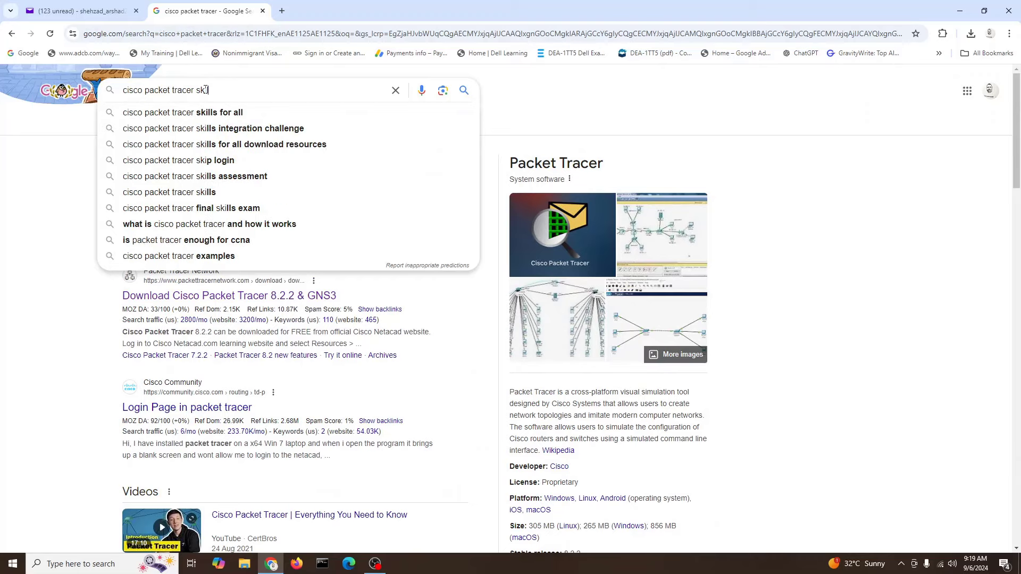
left_click(183, 112)
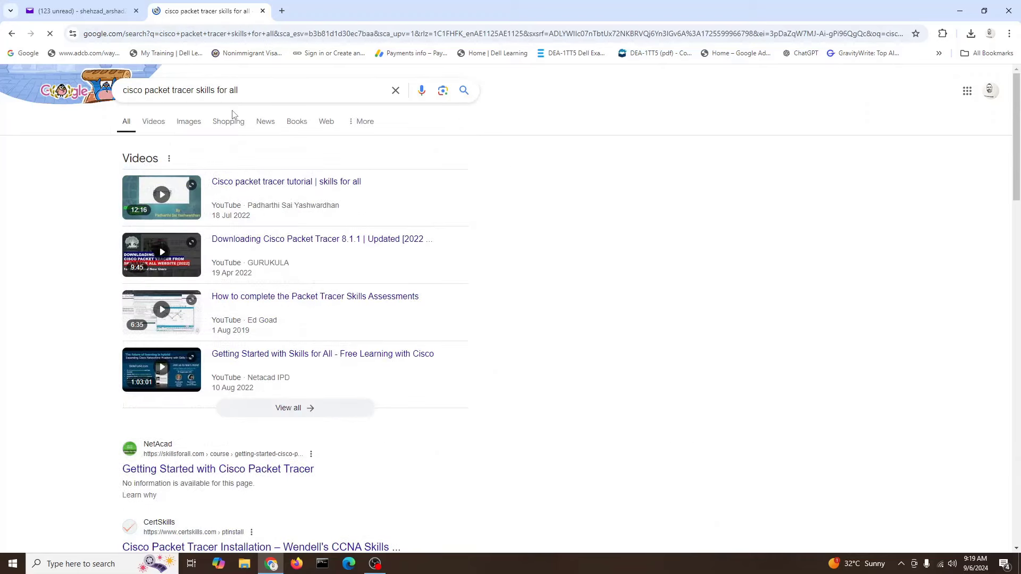
- Choose the NetAcad 'Getting Started with Cisco Packet Tracer' search result
scroll("down", 3)
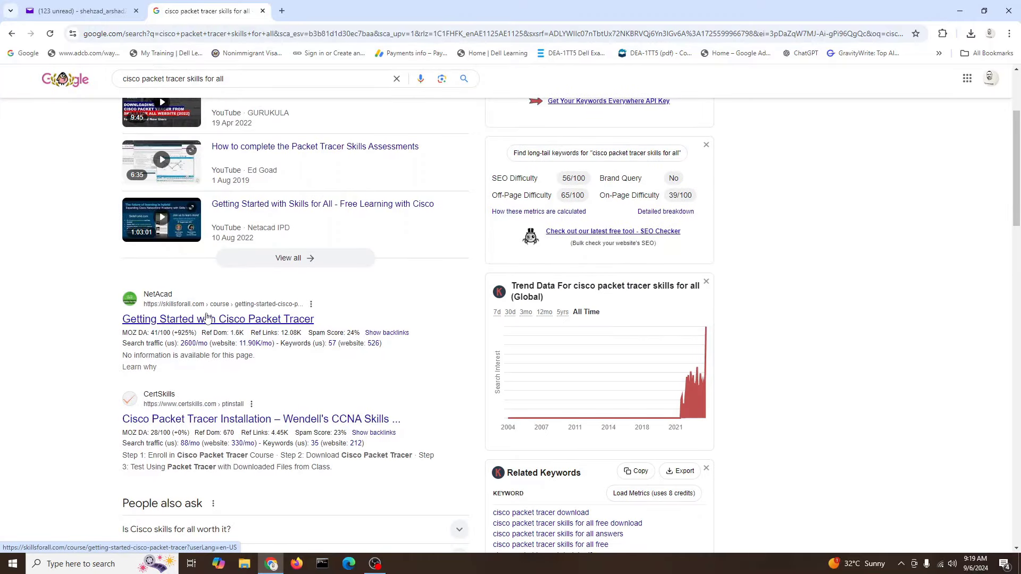
left_click(218, 318)
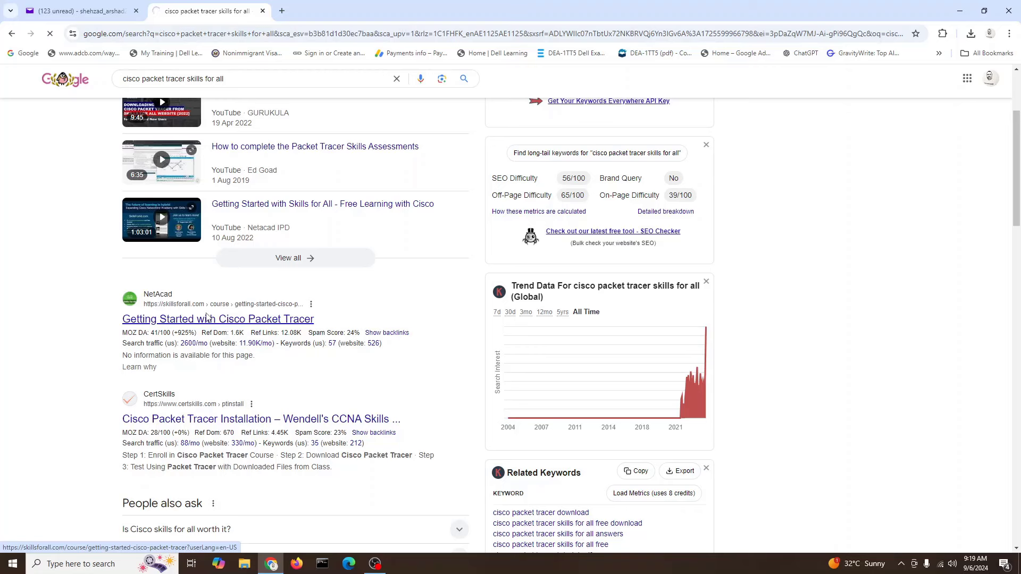
- Browse the course curriculum, expanding Module 1 and Module 2 to see their lessons
left_click(217, 319)
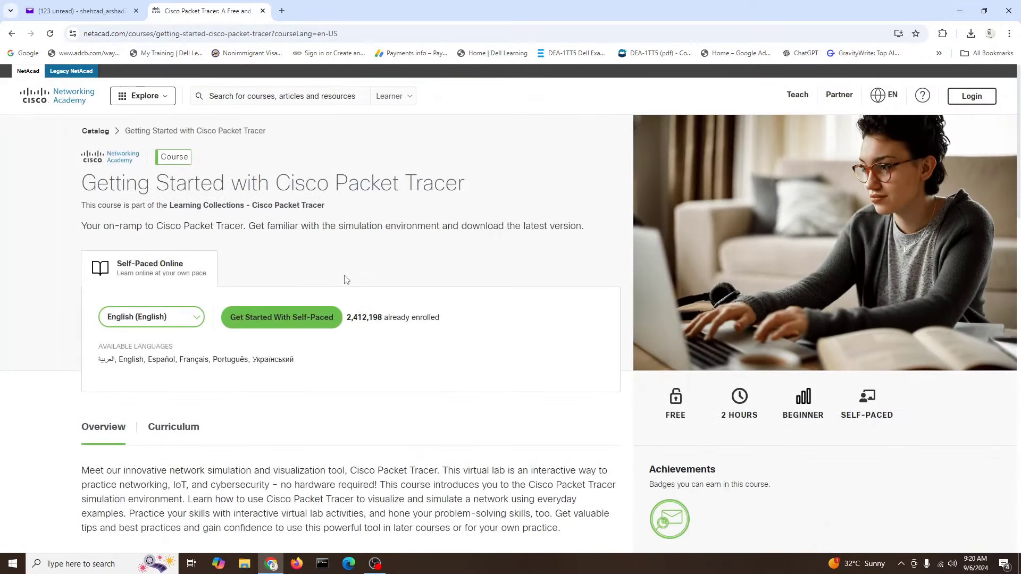
mouse_move(529, 127)
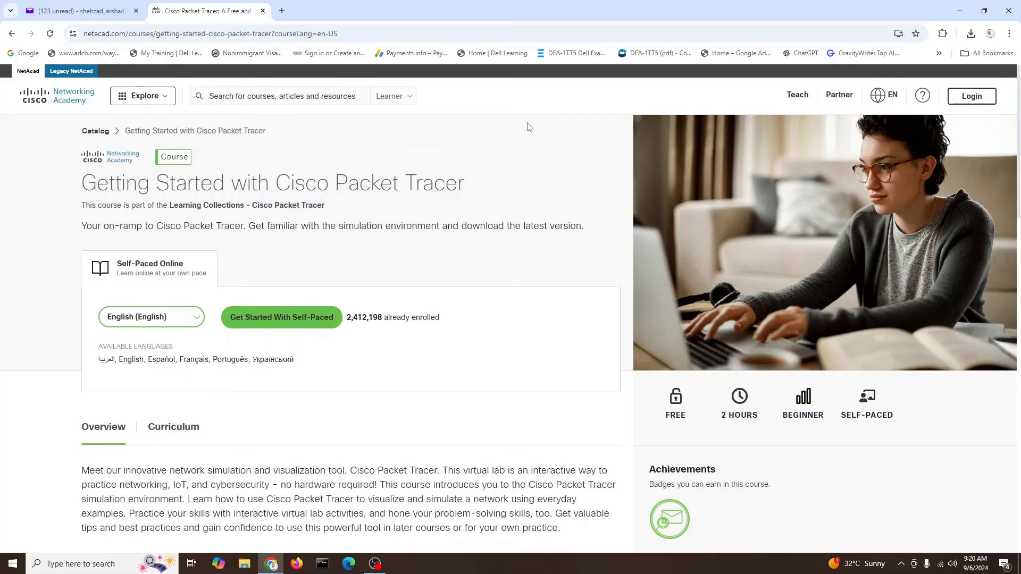
mouse_move(382, 366)
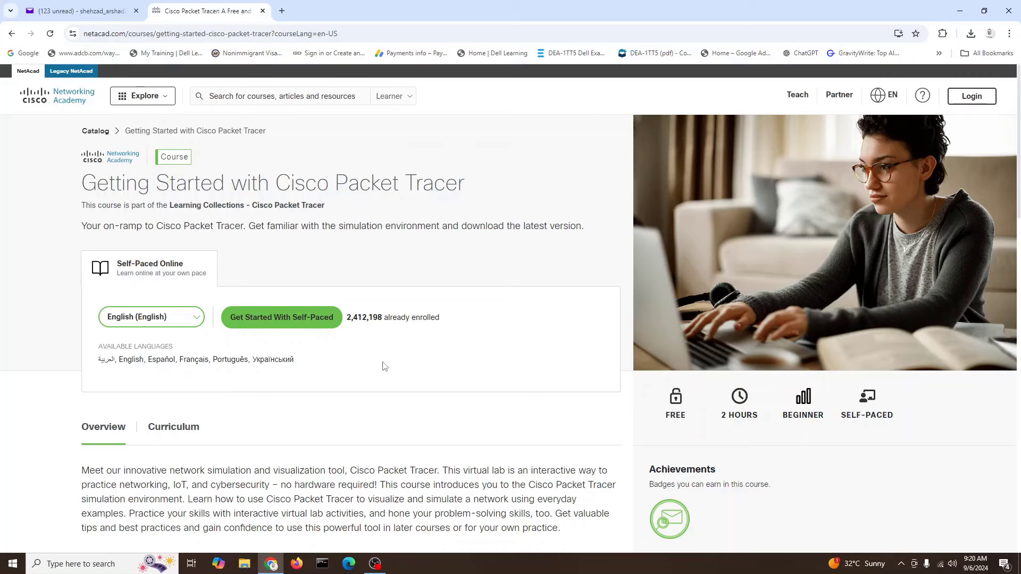
scroll("down", 3)
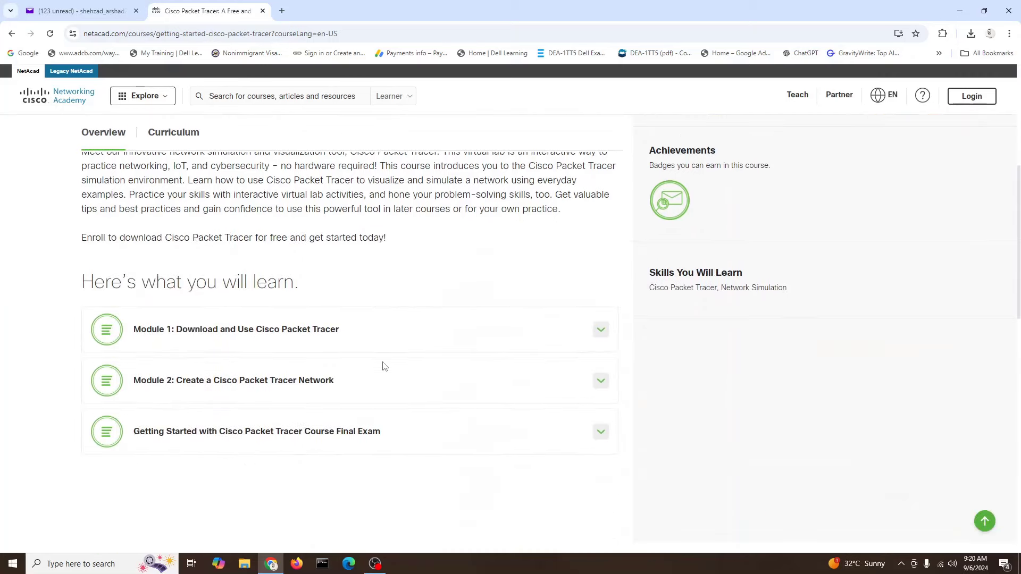
left_click(599, 329)
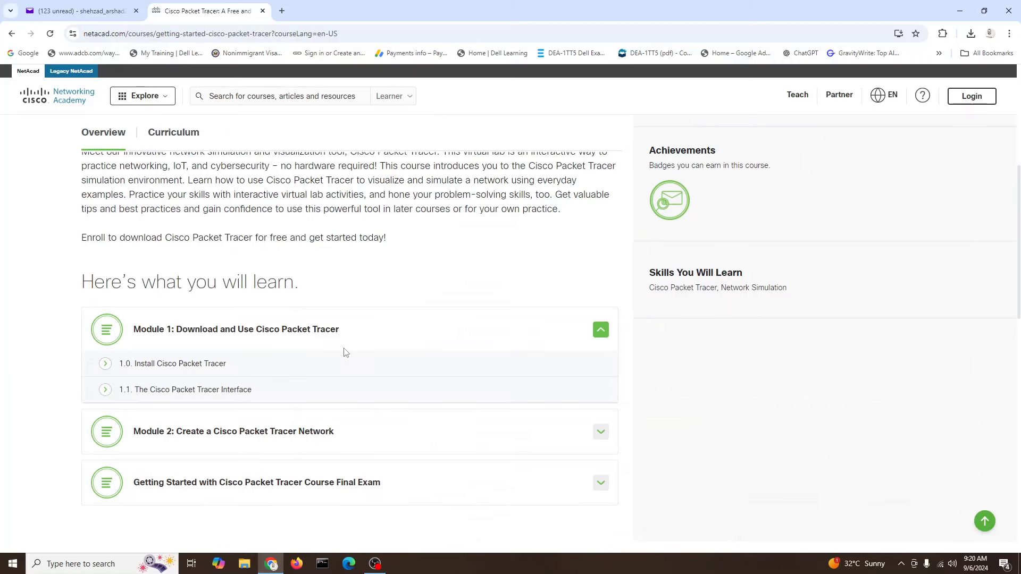
mouse_move(233, 402)
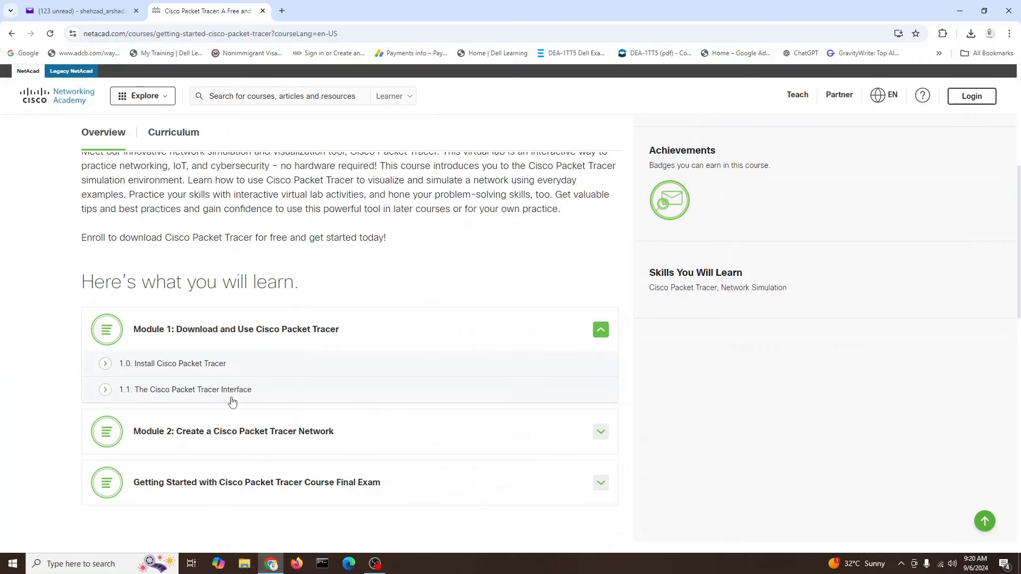
scroll("down", 3)
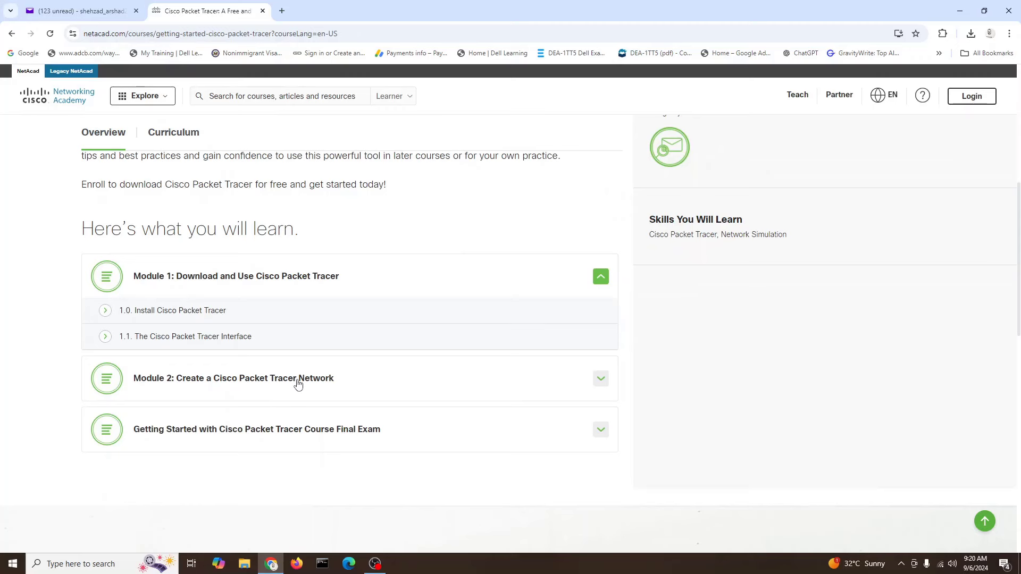
left_click(173, 310)
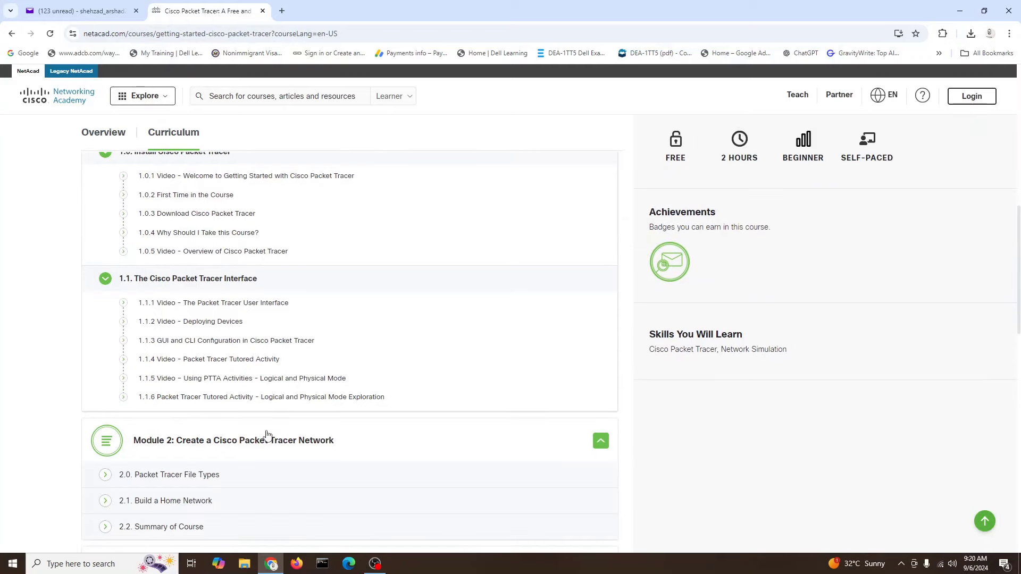
scroll("down", 3)
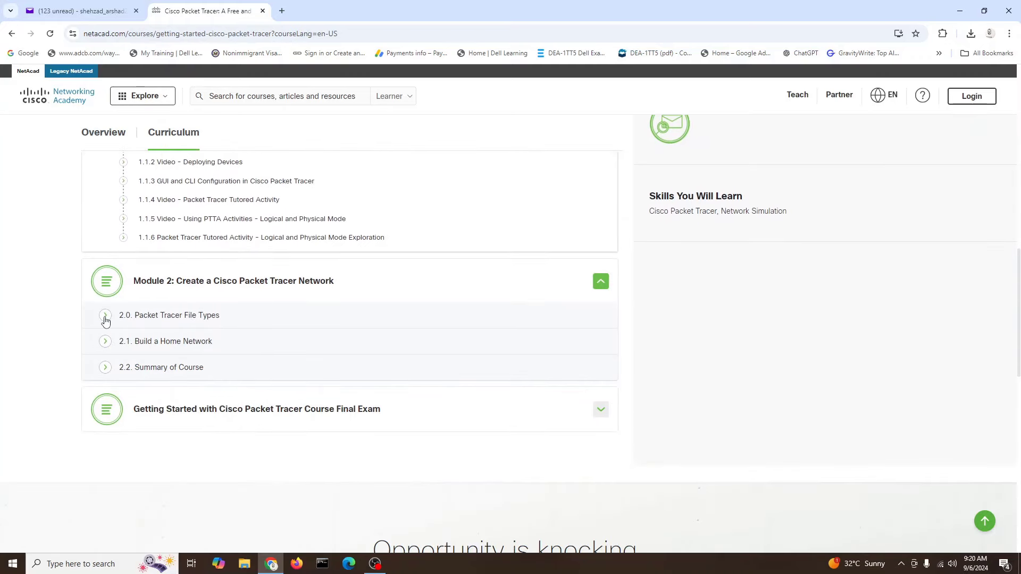
left_click(106, 318)
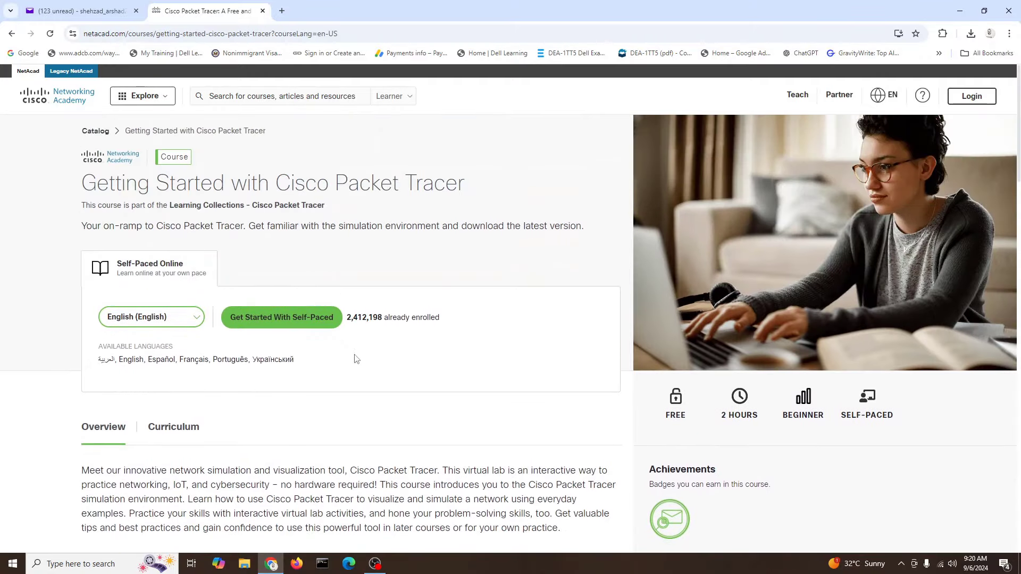
mouse_move(912, 181)
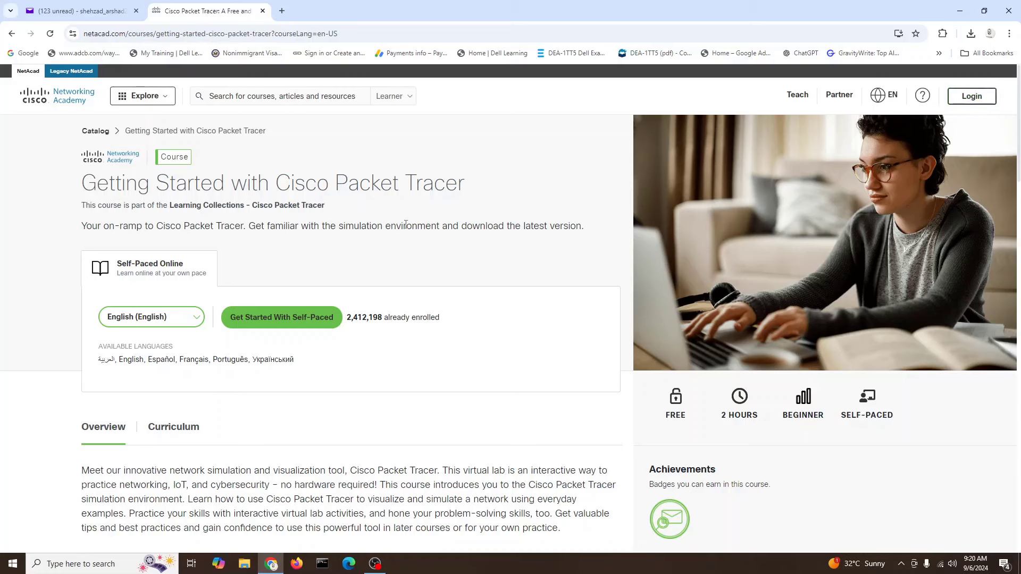
mouse_move(434, 298)
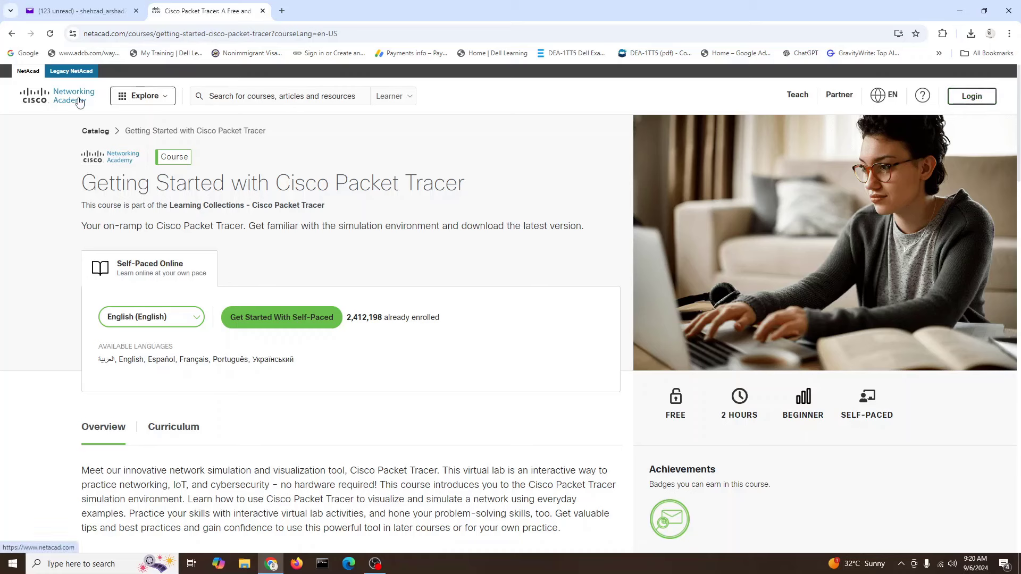
mouse_move(972, 96)
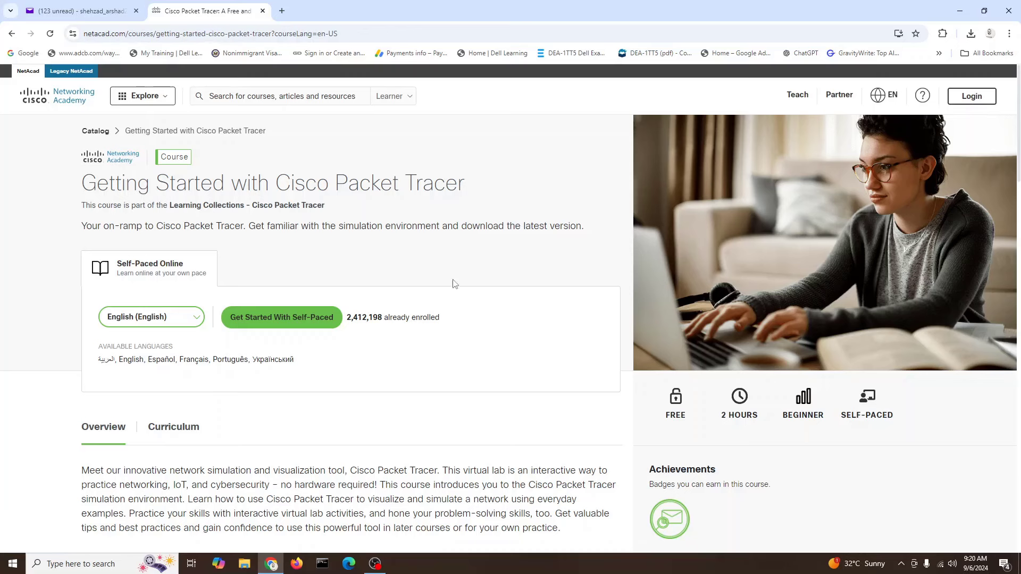
left_click(972, 96)
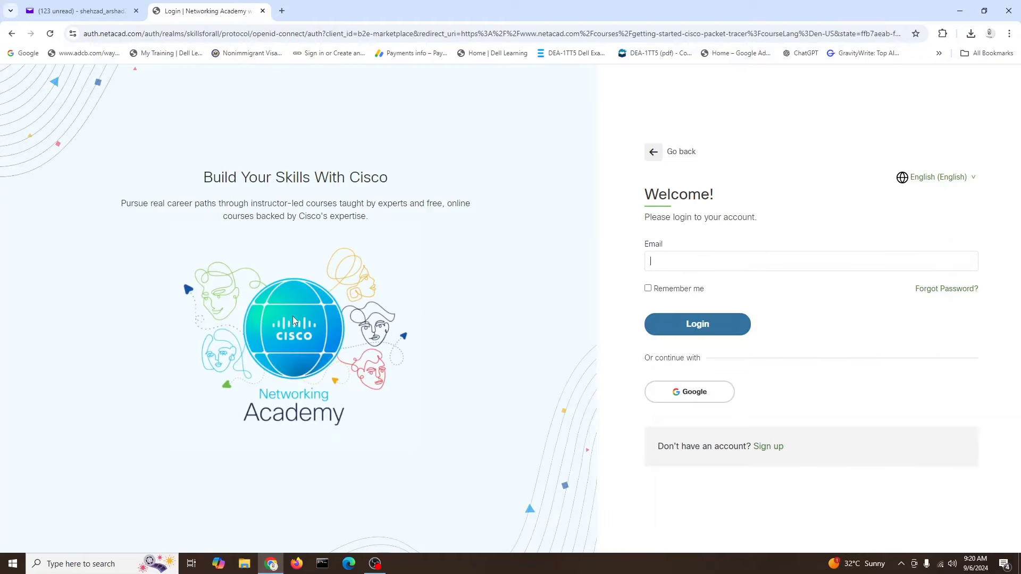
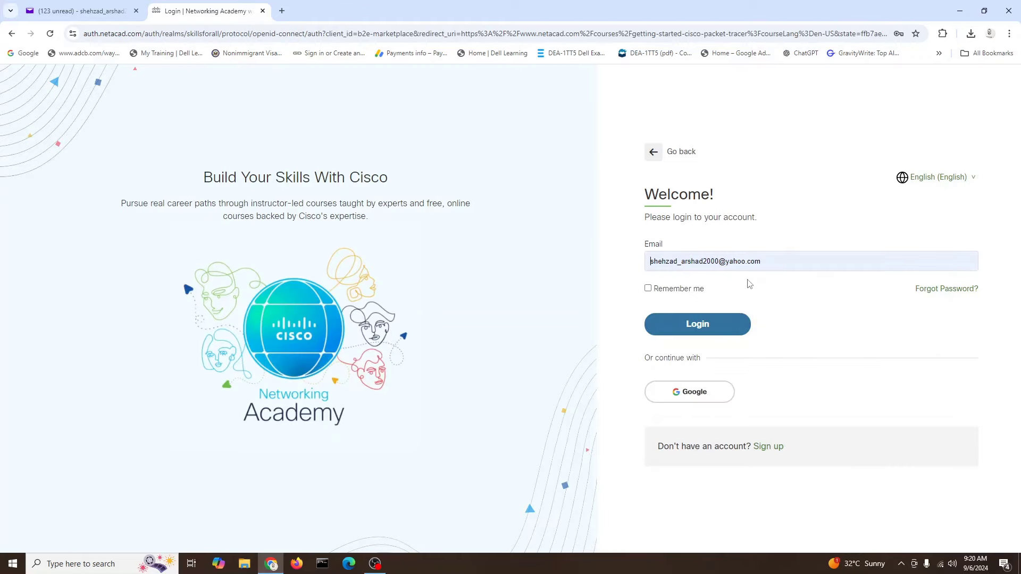
mouse_move(697, 325)
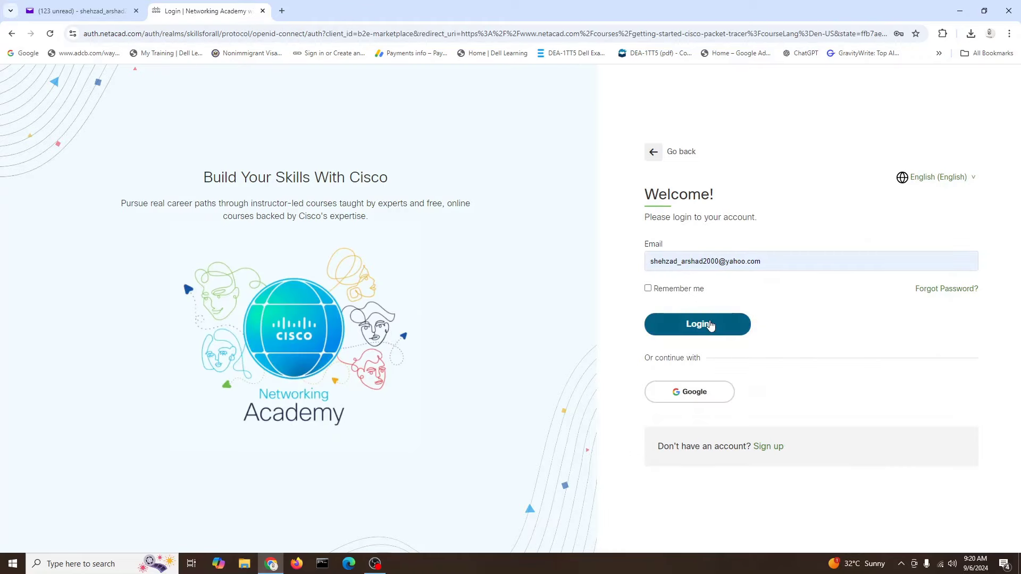
left_click(696, 325)
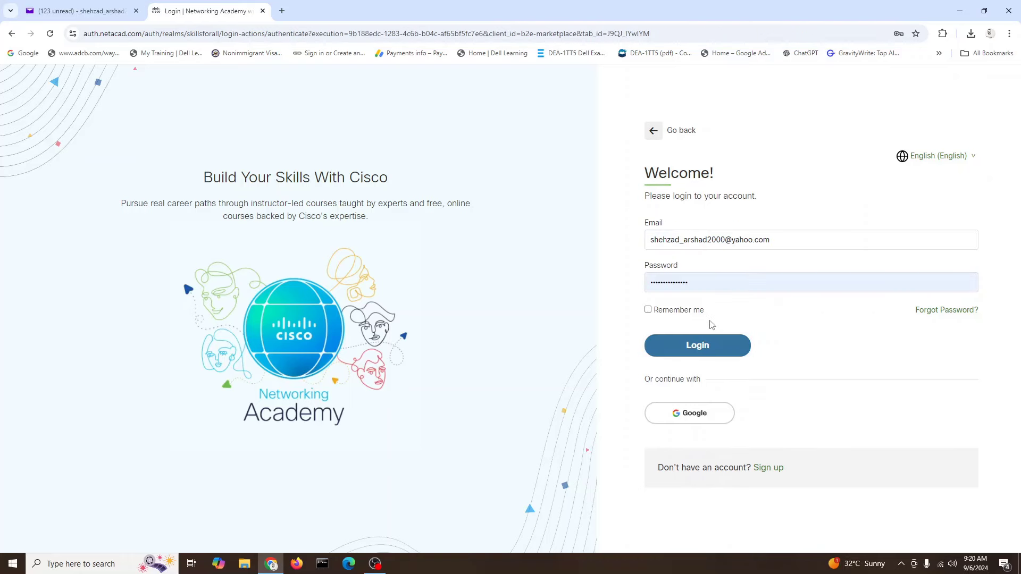
left_click(782, 282)
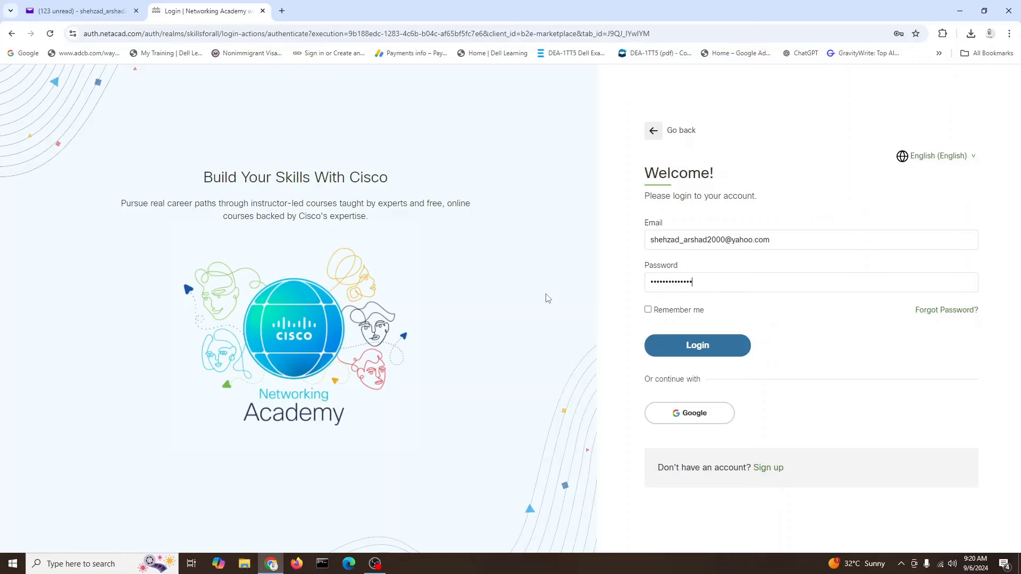
left_click(696, 345)
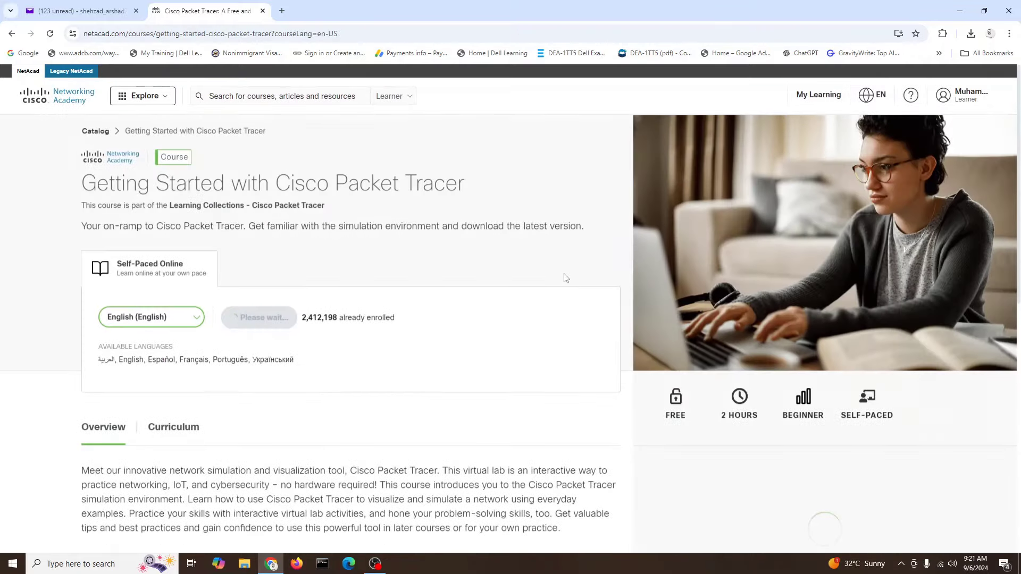
- Launch the course, go to lesson 1.0.3 Download Cisco Packet Tracer and follow its lab-downloads link
left_click(258, 317)
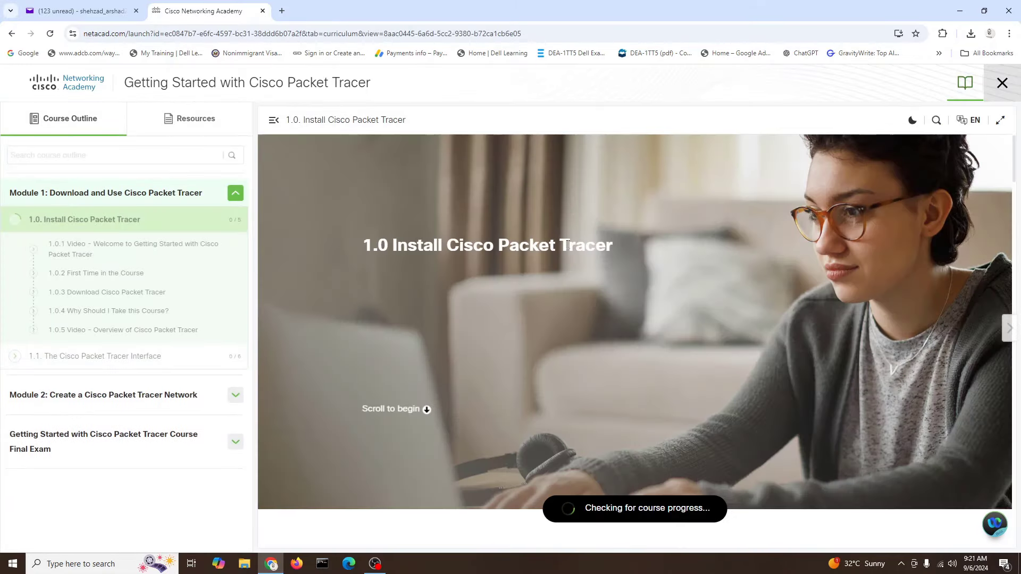
mouse_move(797, 141)
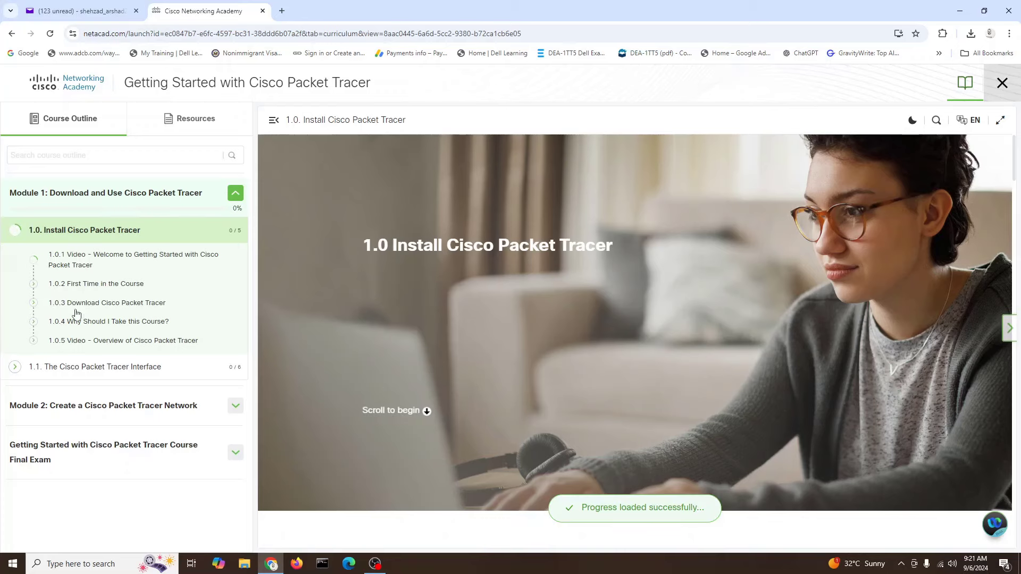
left_click(106, 302)
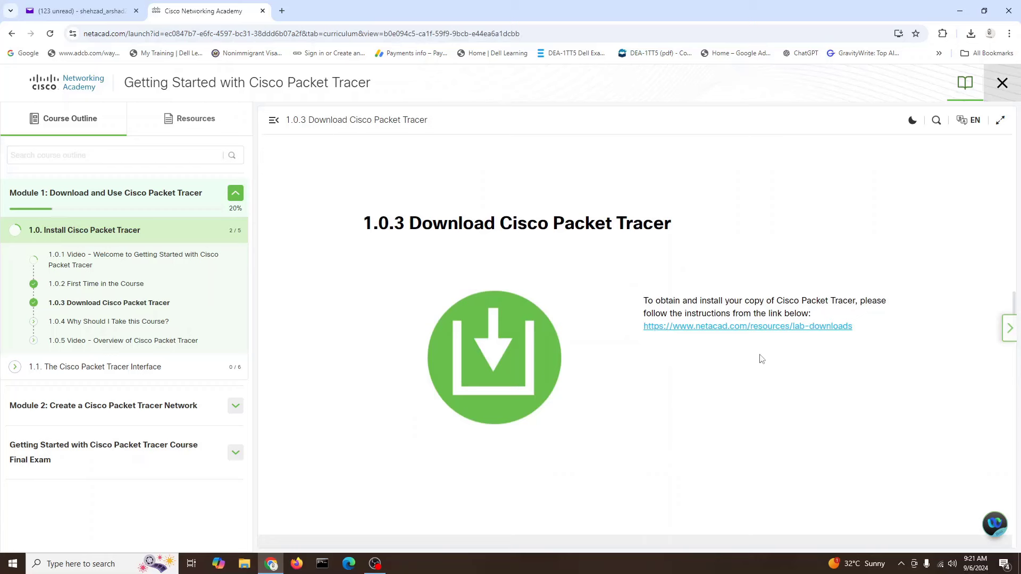
mouse_move(76, 225)
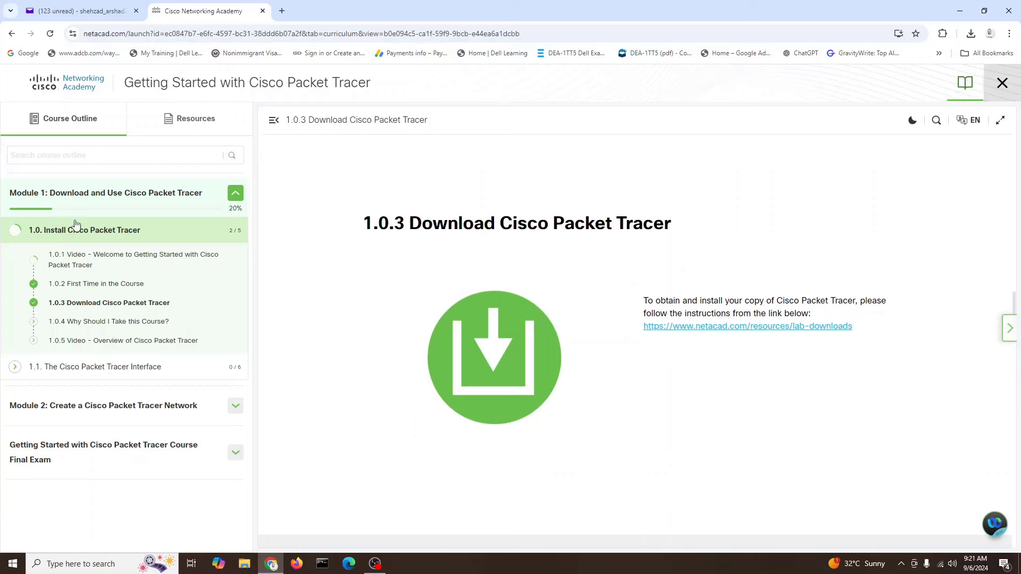
mouse_move(150, 306)
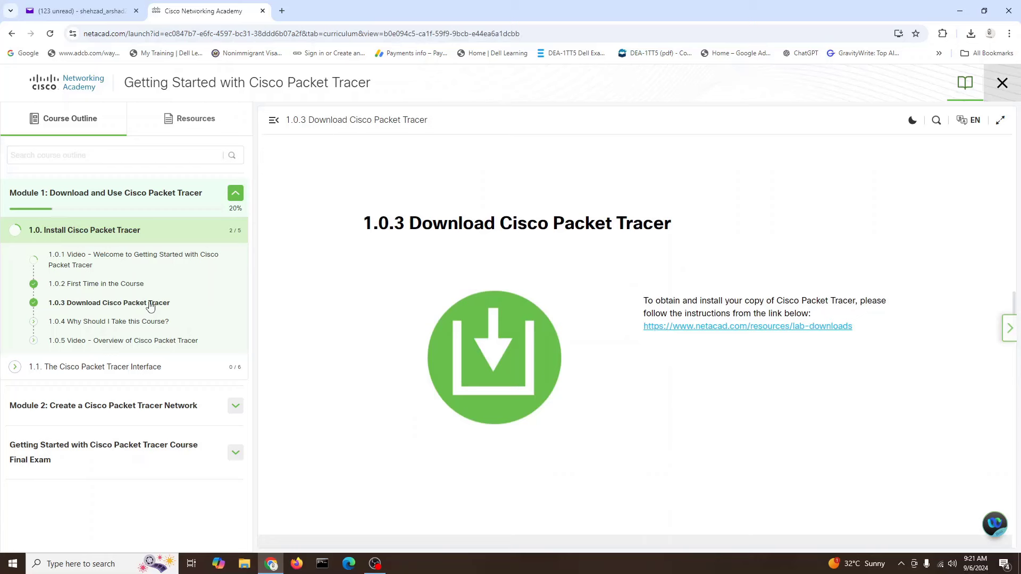
mouse_move(748, 327)
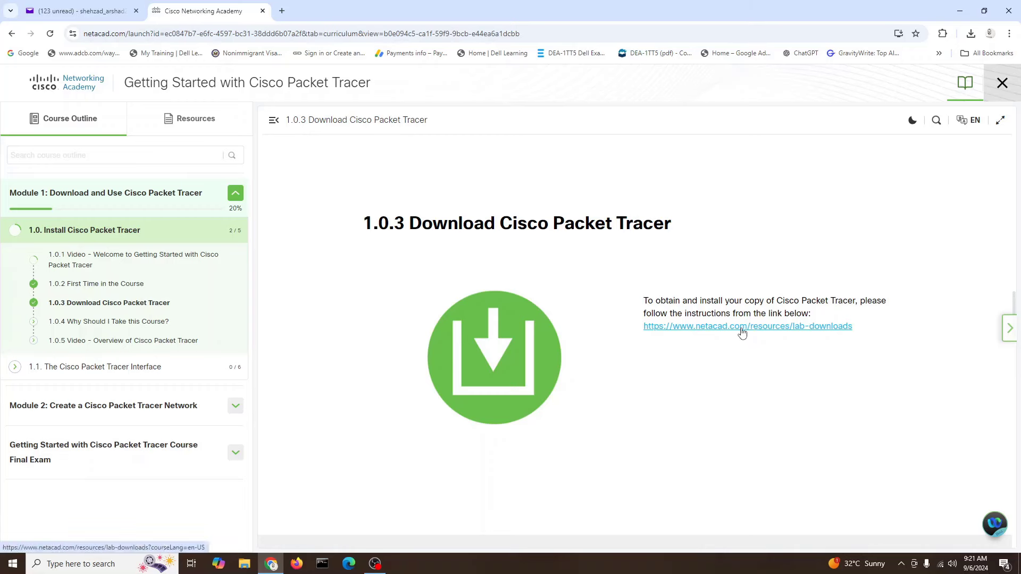
left_click(746, 327)
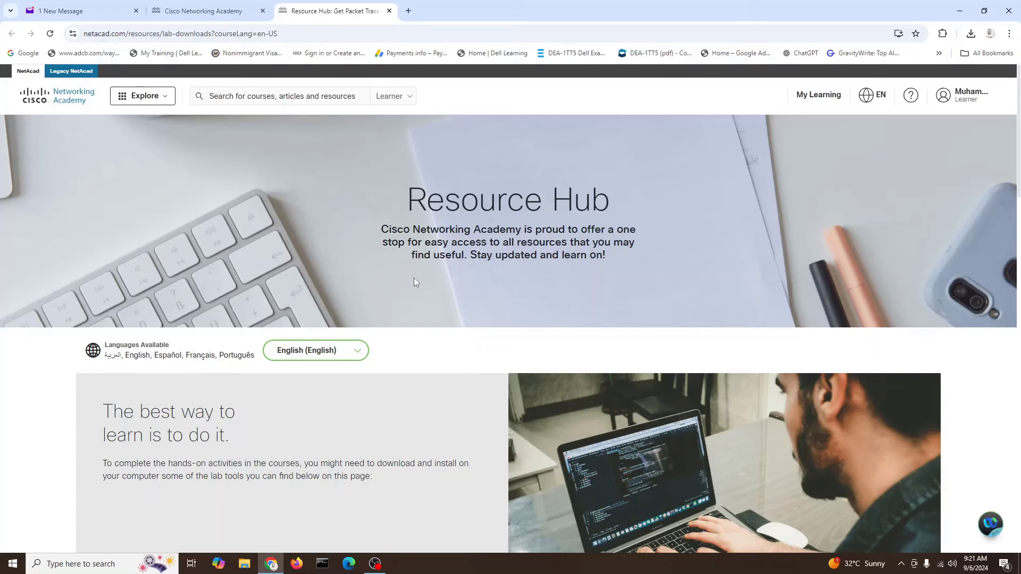
- Start downloading Packet Tracer 8.2.2 Windows 64bit from Learning Resources and check its progress
scroll("down", 3)
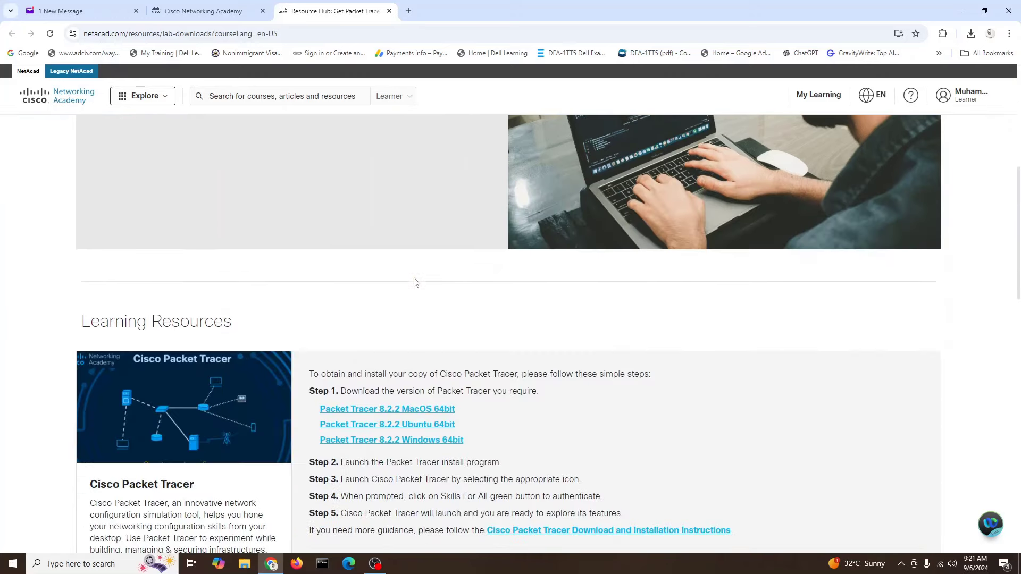
scroll("down", 3)
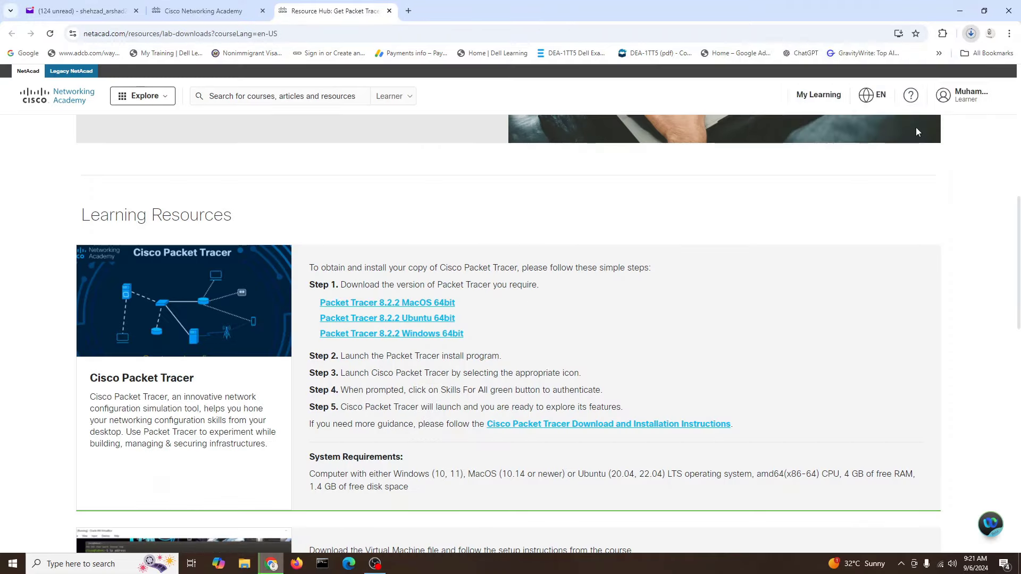
left_click(970, 33)
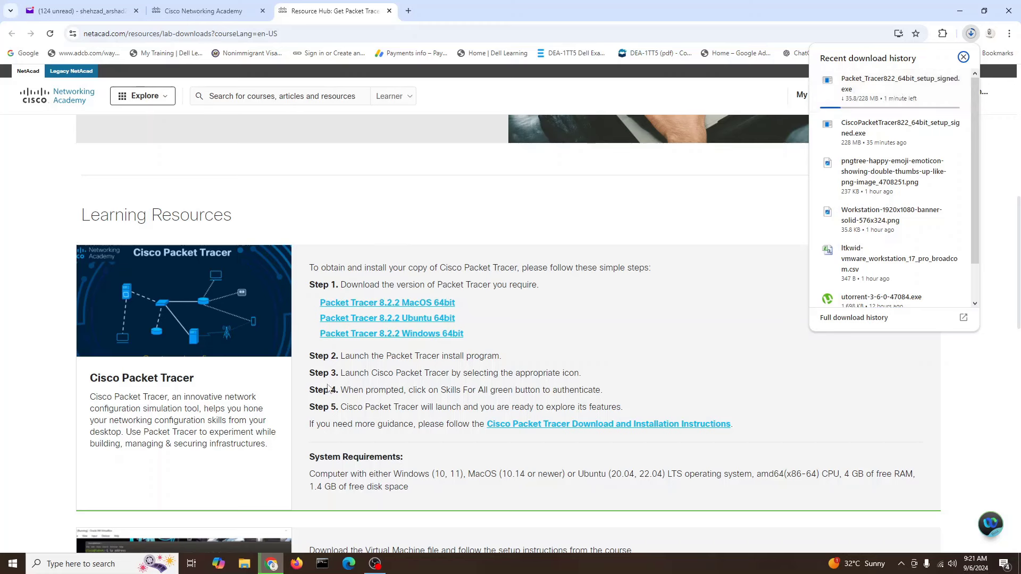
mouse_move(346, 324)
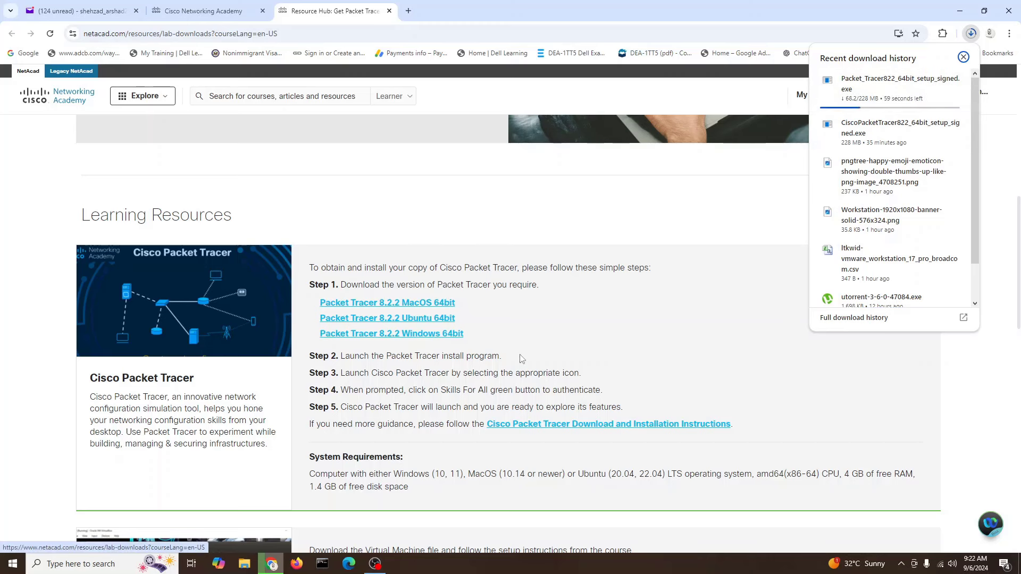
mouse_move(741, 217)
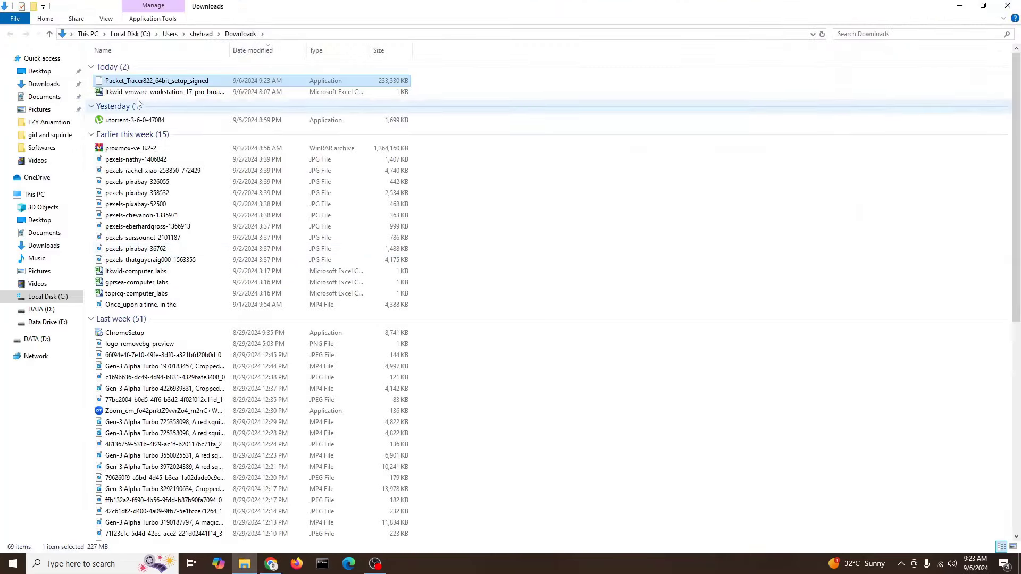
- Cut the installer from Downloads, paste it into E:\Softwares and start it
right_click(157, 80)
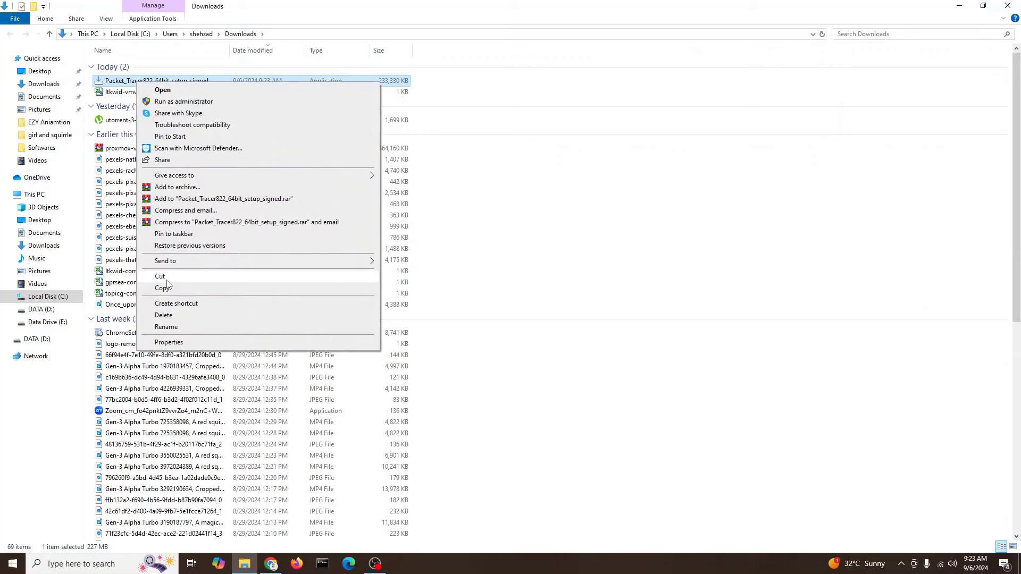
left_click(33, 194)
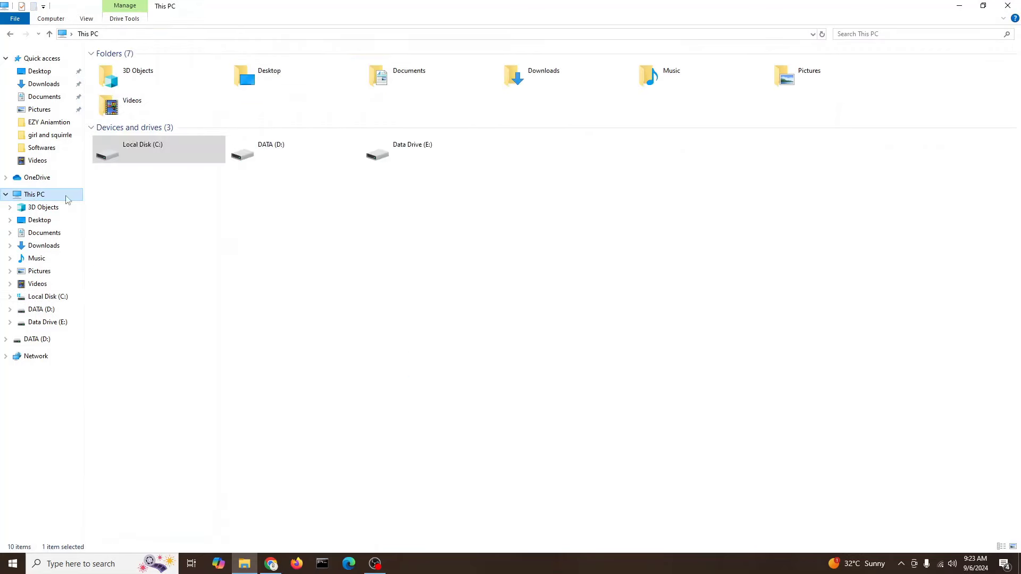
double_click(413, 150)
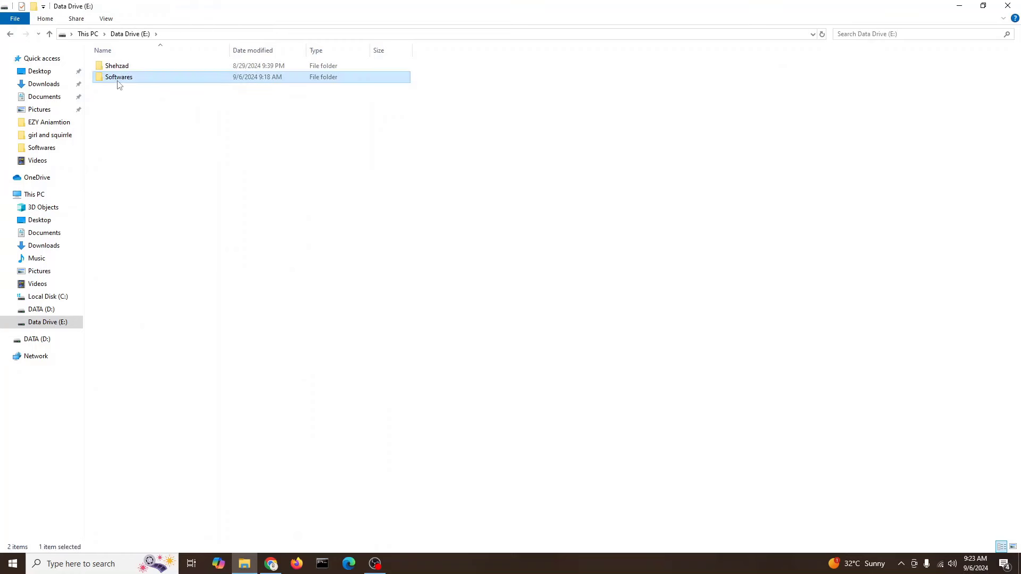
double_click(118, 77)
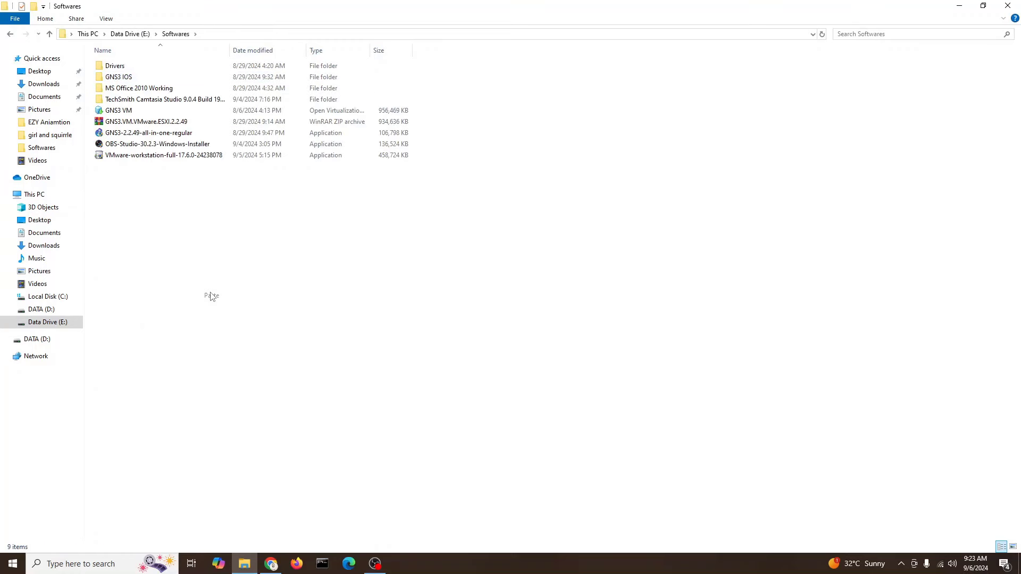
right_click(210, 295)
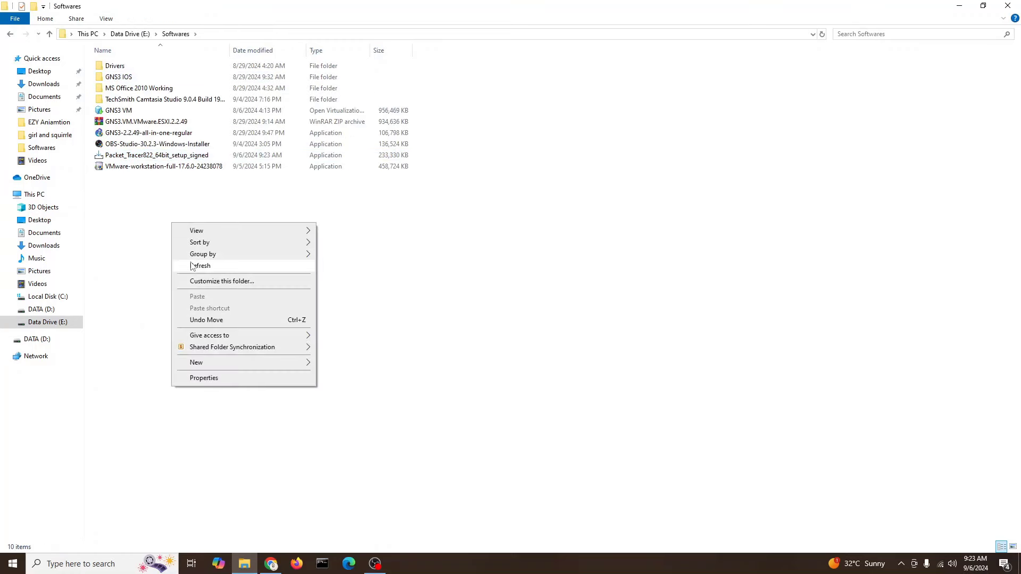
right_click(156, 155)
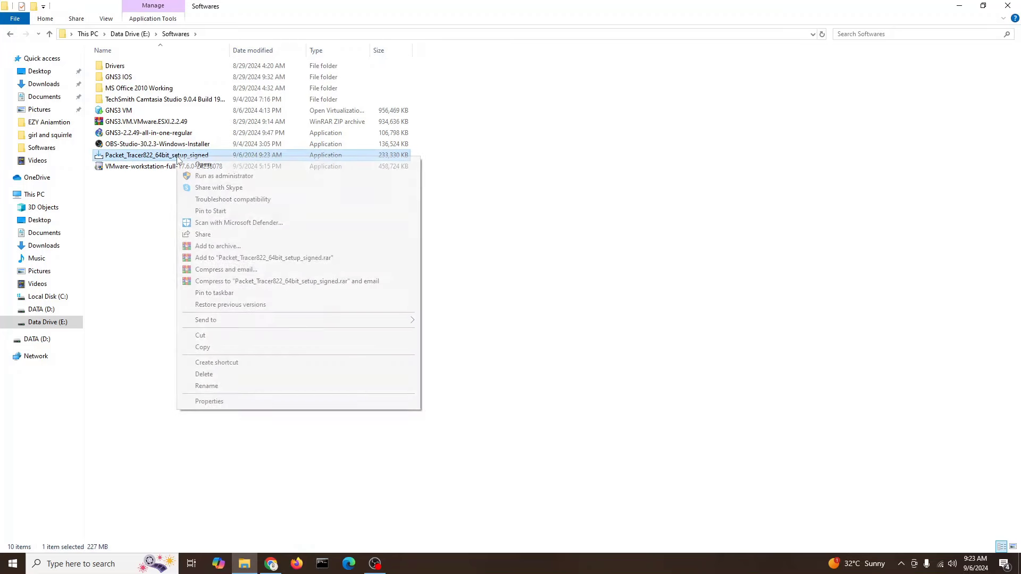
left_click(460, 277)
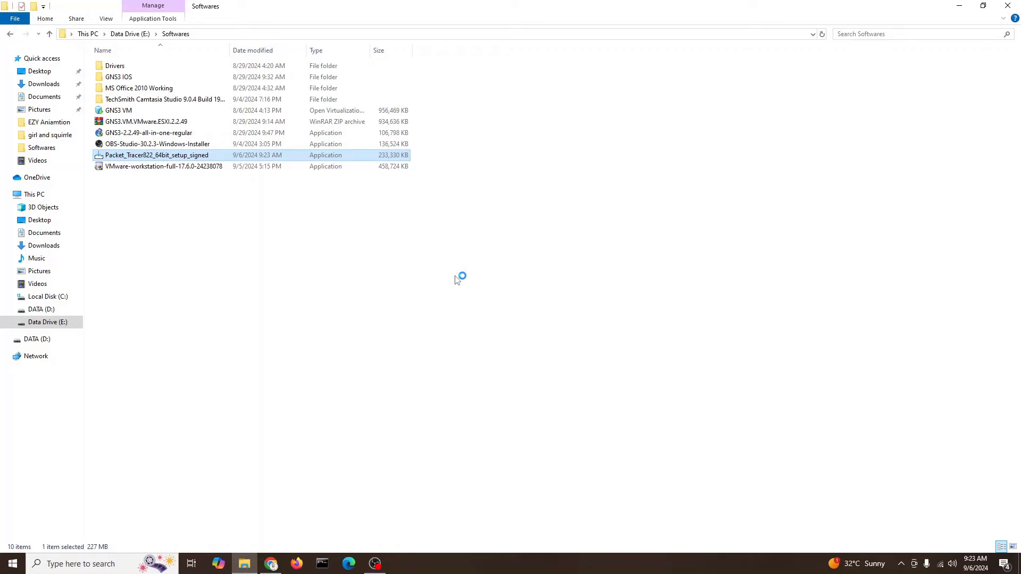
- Accept the license, set destination C:\Program Files\ptr, keep the Start Menu folder and install
double_click(157, 155)
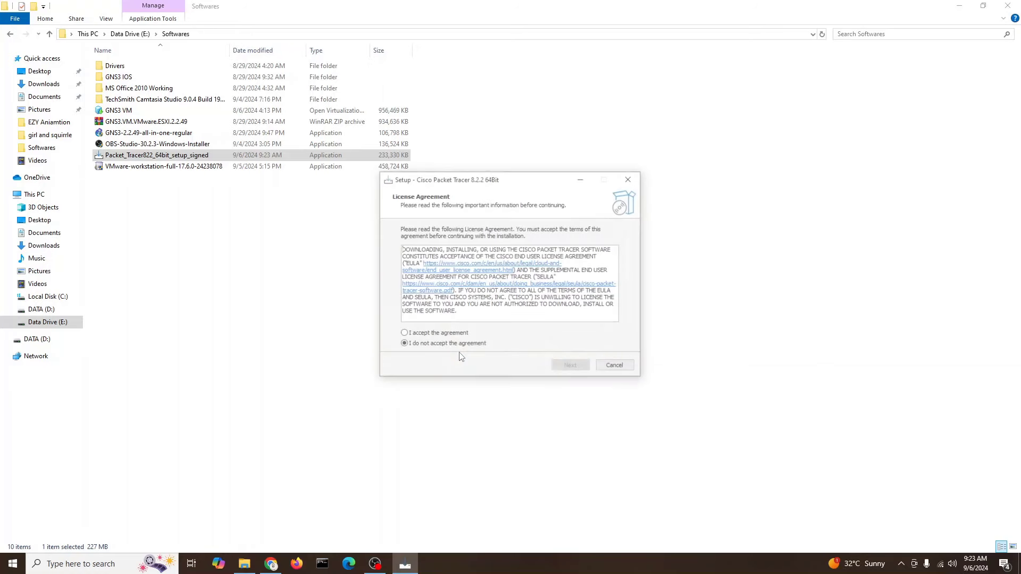
left_click(403, 333)
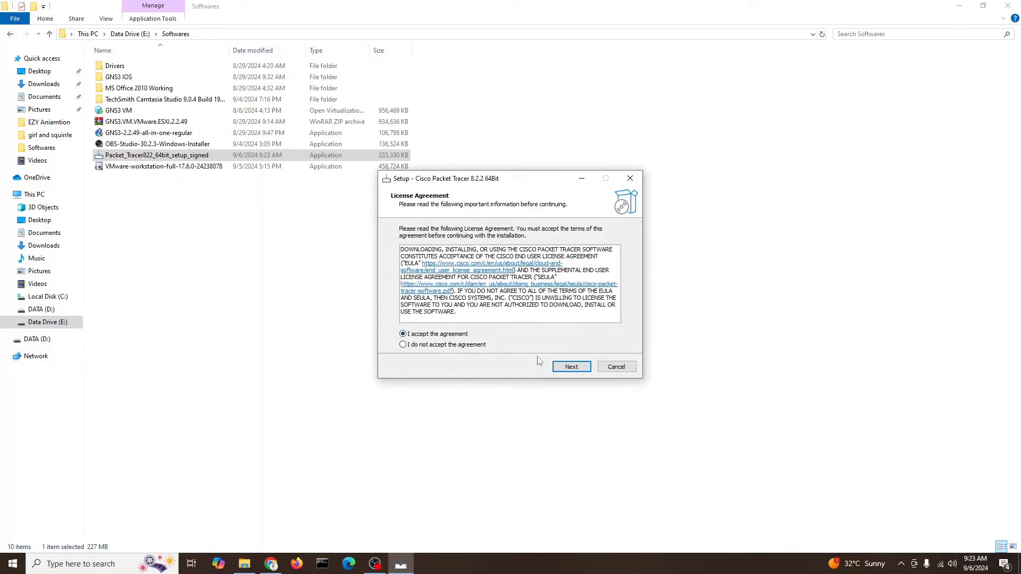
left_click(572, 366)
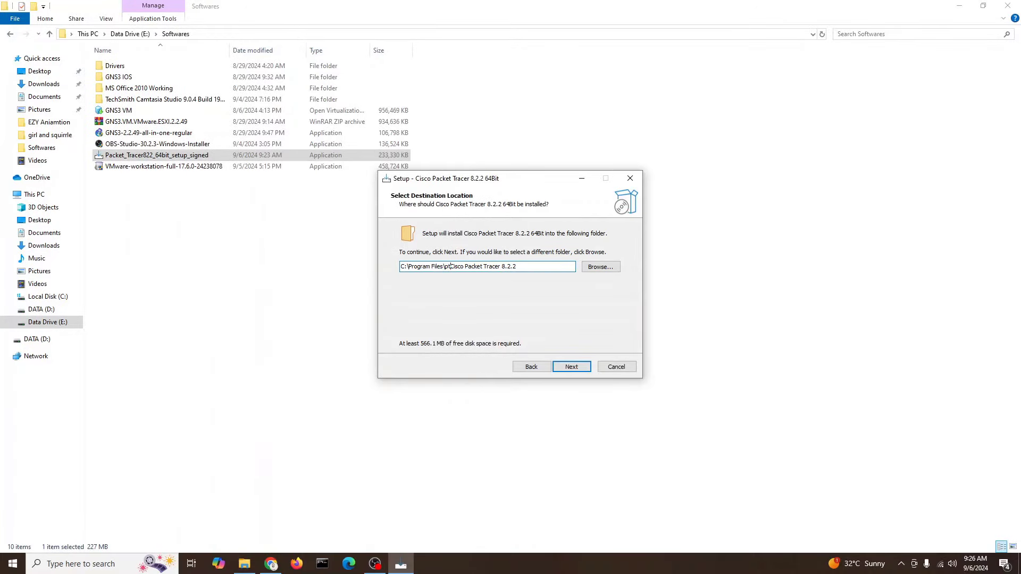
type("r\\")
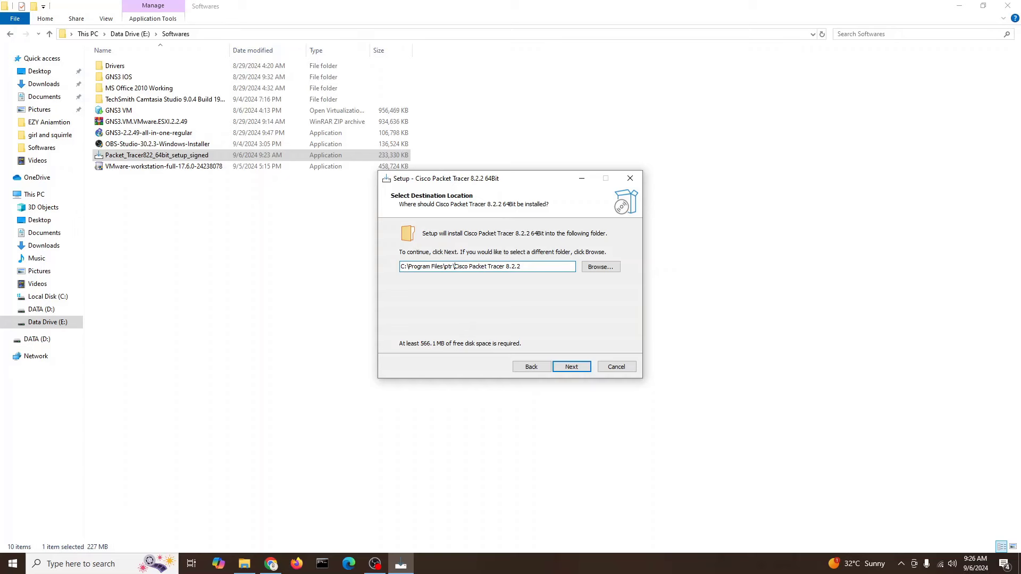
left_click(571, 367)
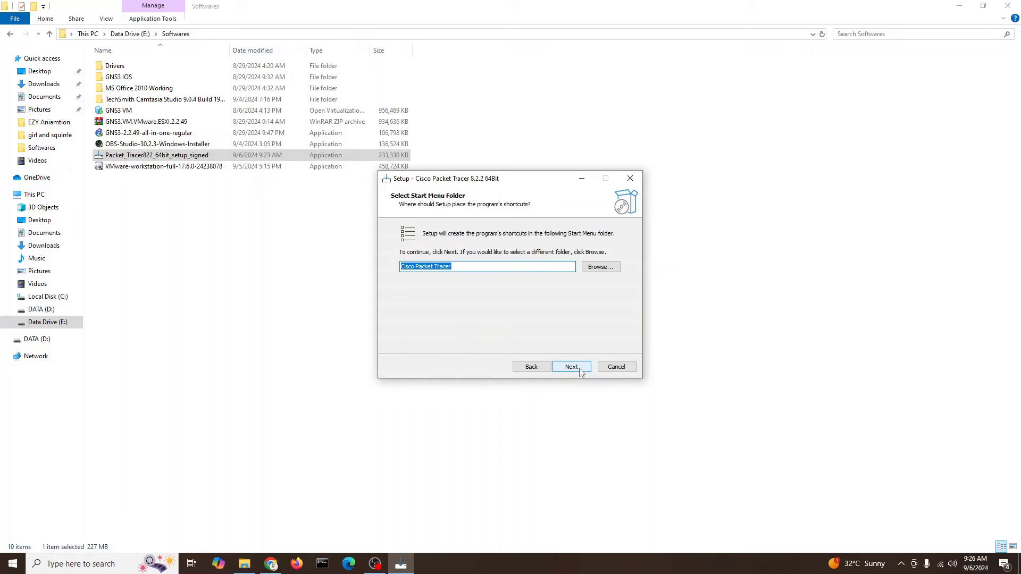
left_click(571, 367)
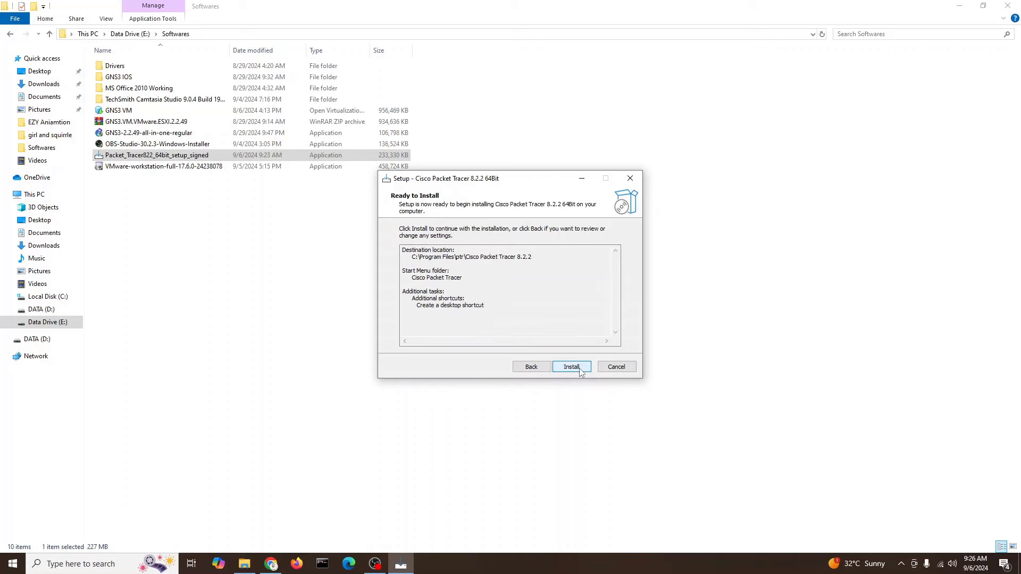
left_click(570, 367)
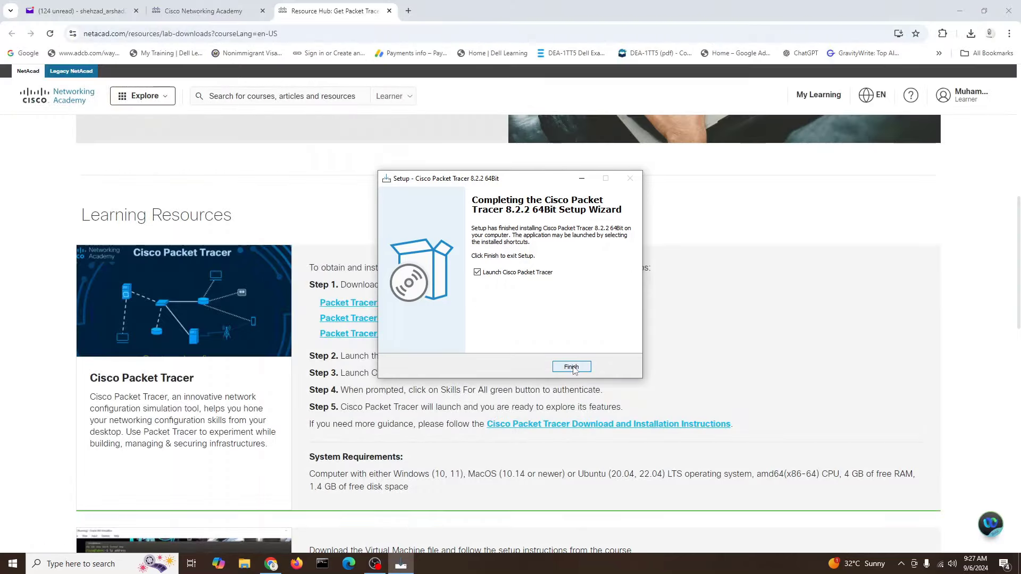
- Finish setup launching Packet Tracer, allow it through Windows Defender Firewall and choose Skills For All sign-in
left_click(572, 367)
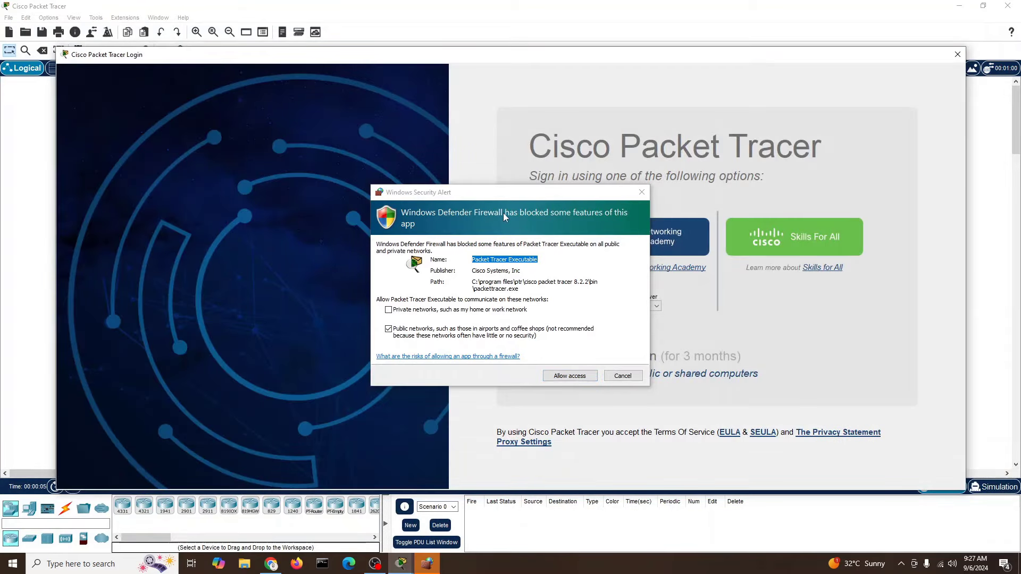
left_click(568, 376)
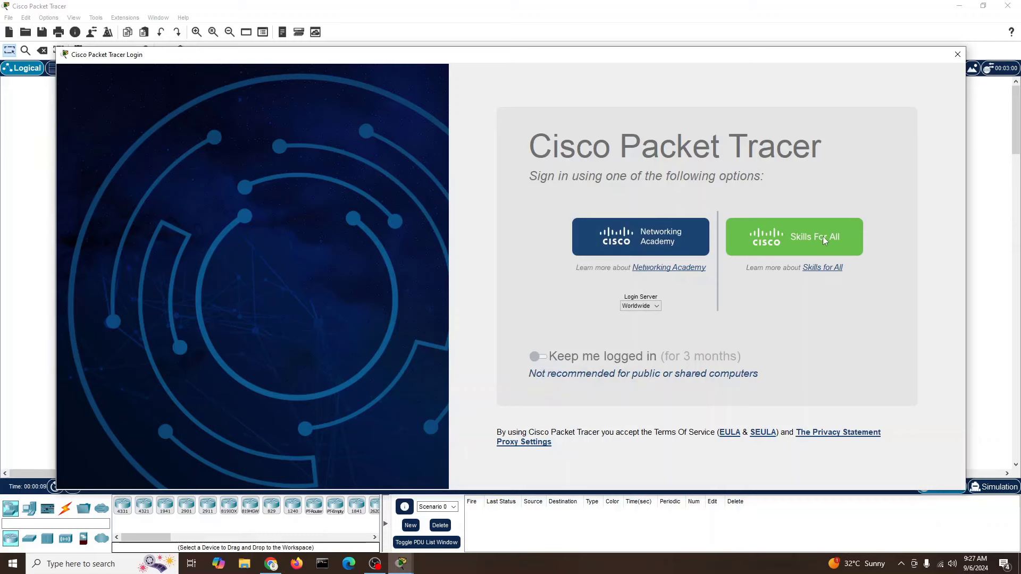
left_click(794, 236)
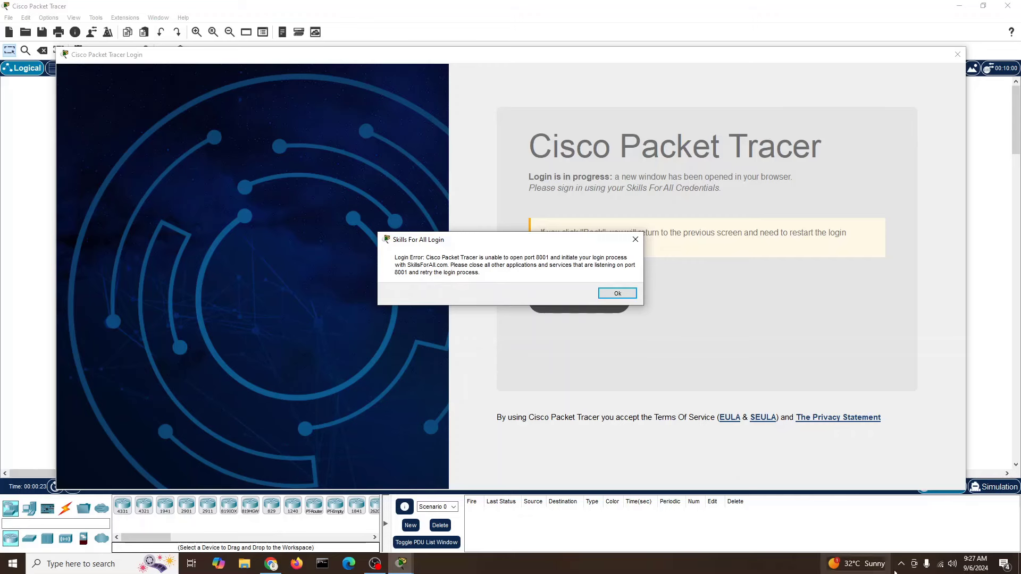
- Bring up Task Manager after the port 8001 login error appears
left_click(901, 564)
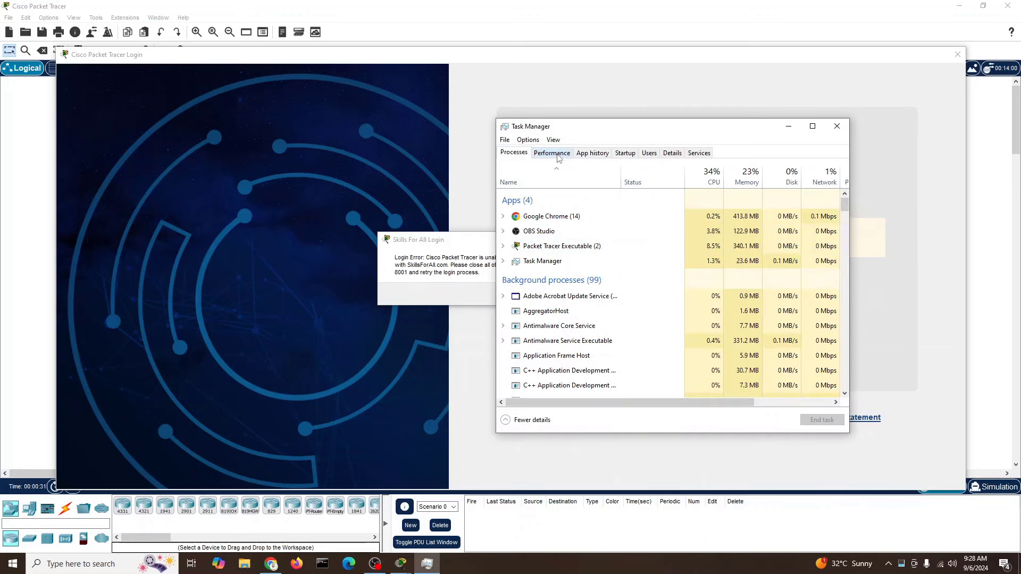
- Review App history, then the Services list sorted by PID in Task Manager
left_click(592, 153)
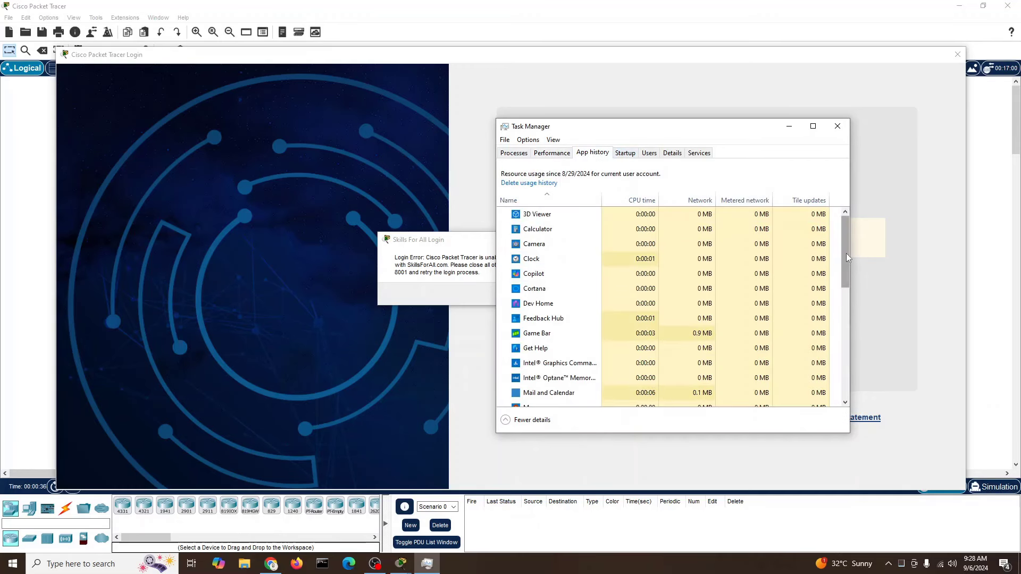
scroll("down", 3)
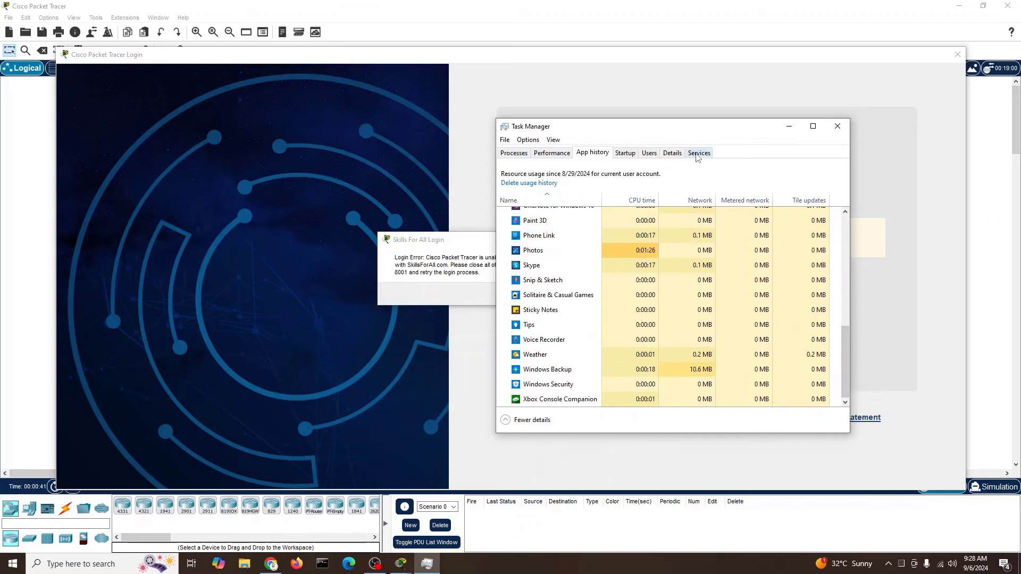
left_click(699, 152)
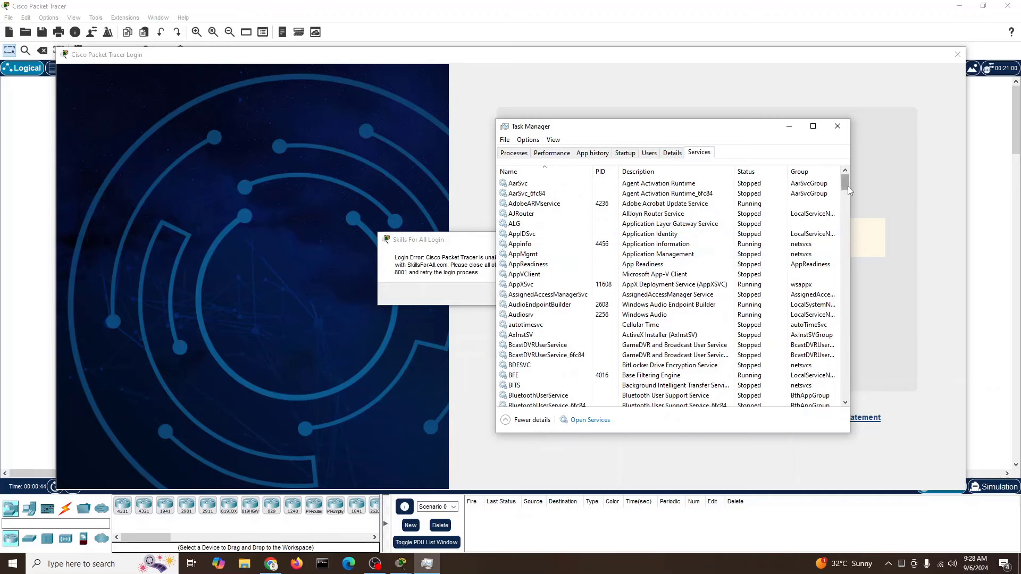
scroll("down", 3)
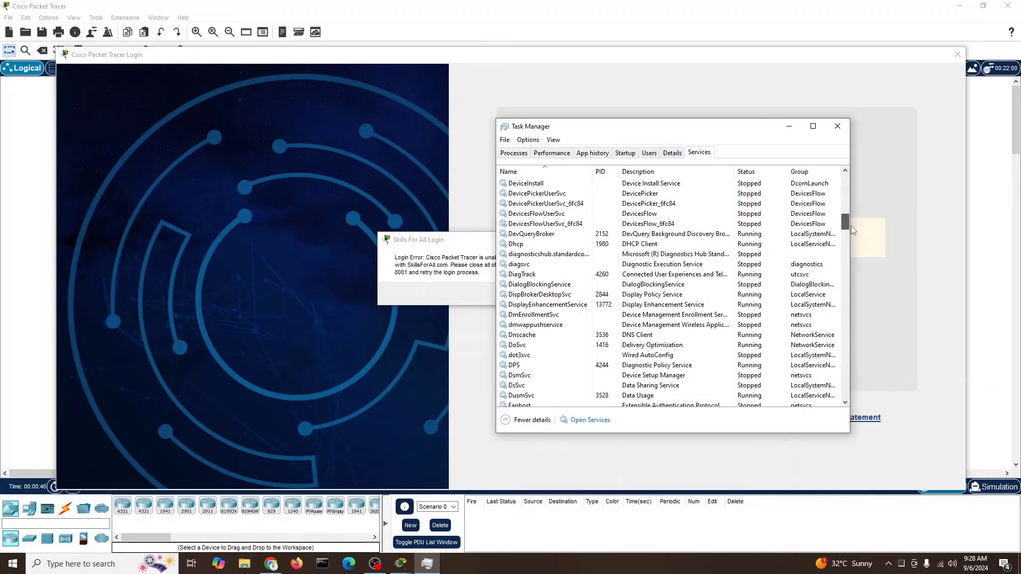
scroll("down", 3)
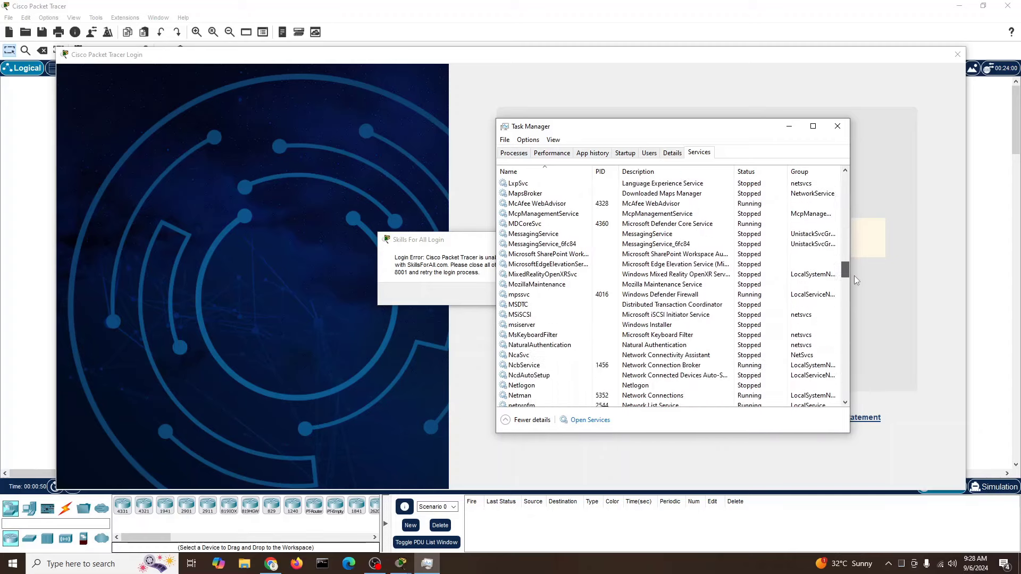
scroll("down", 3)
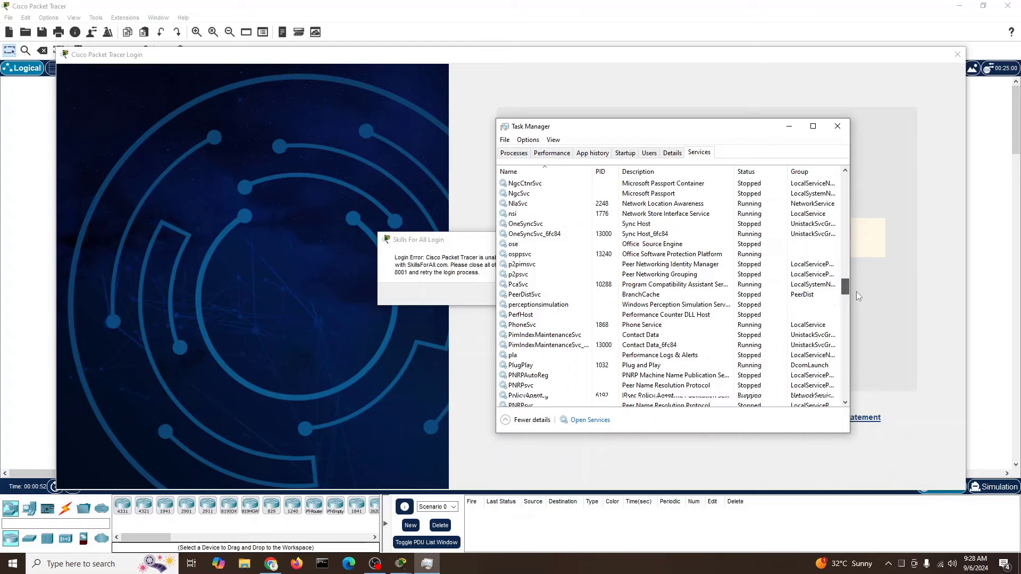
scroll("down", 3)
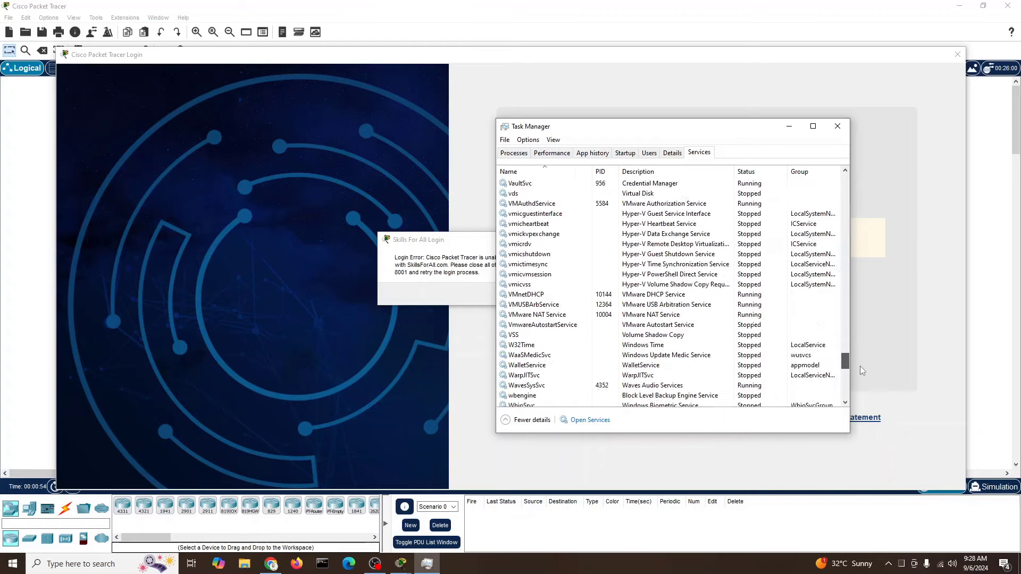
scroll("down", 3)
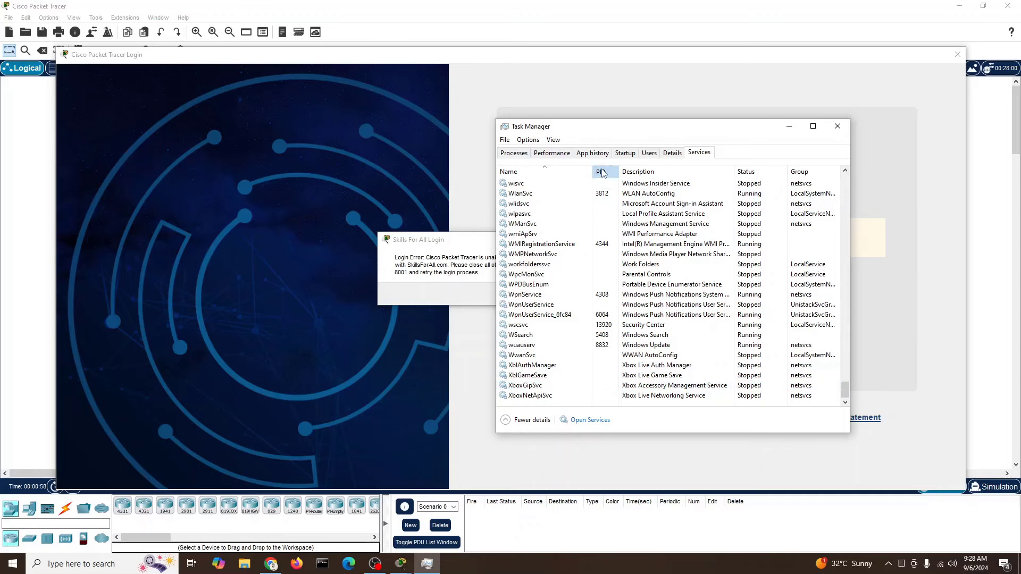
left_click(600, 171)
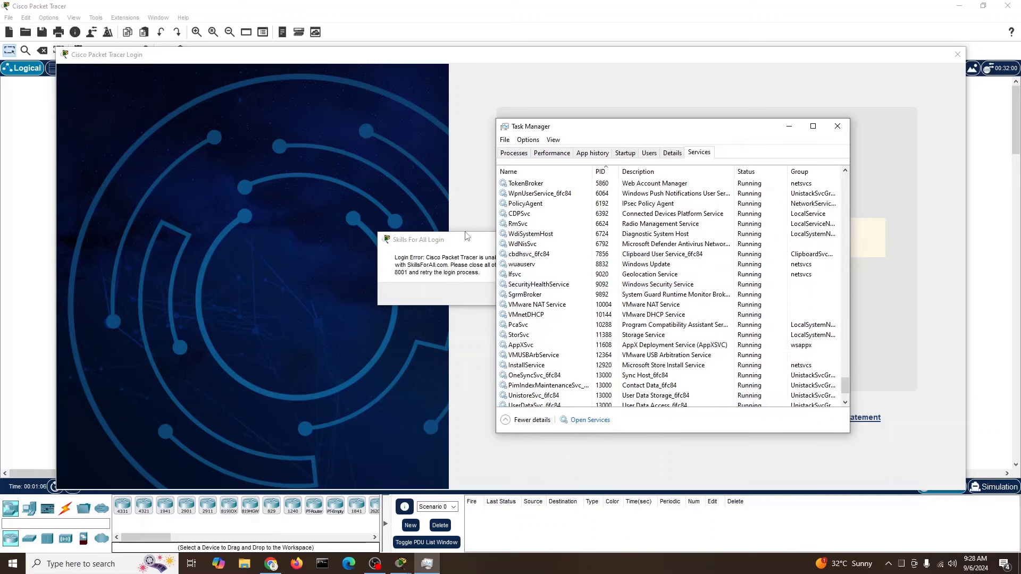
- Bring the login error back to the front and return to Packet Tracer's sign-in options
left_click(837, 127)
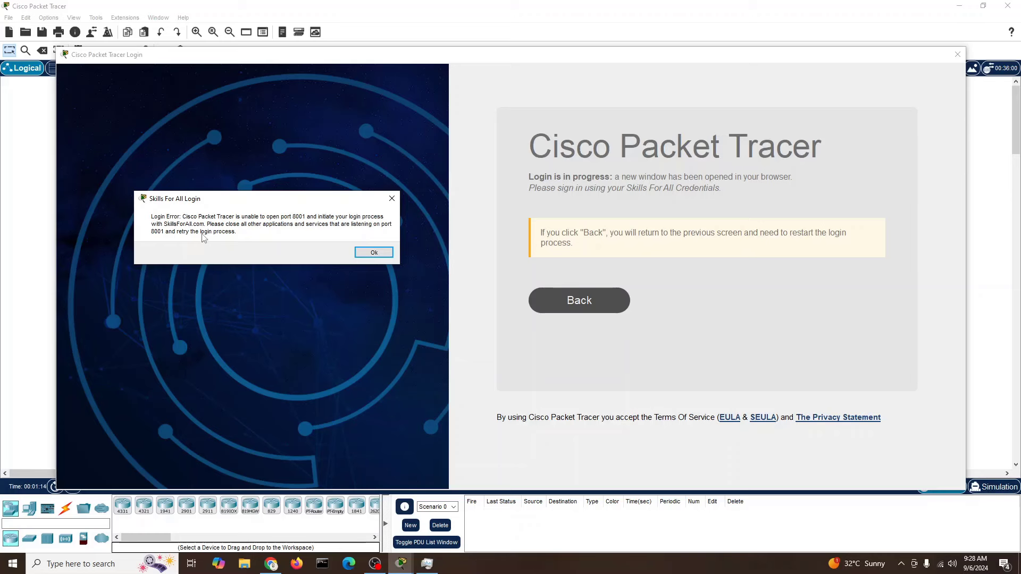
mouse_move(329, 235)
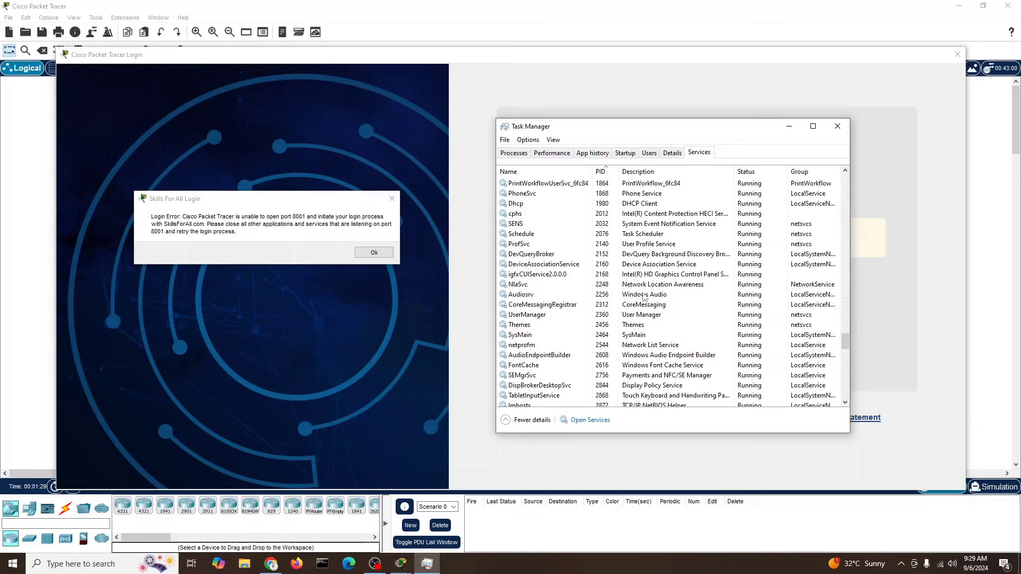
scroll("down", 3)
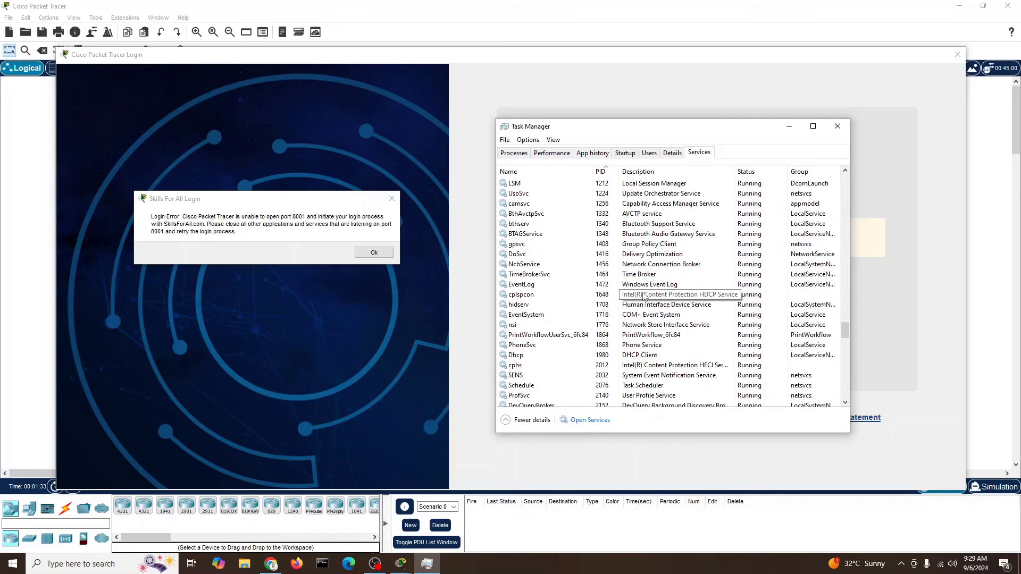
scroll("down", 3)
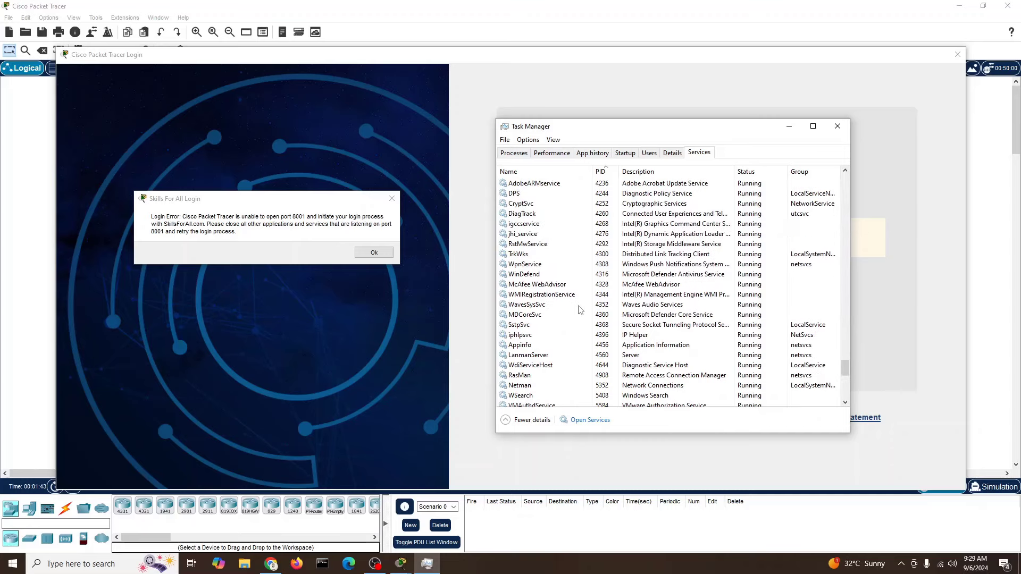
scroll("down", 3)
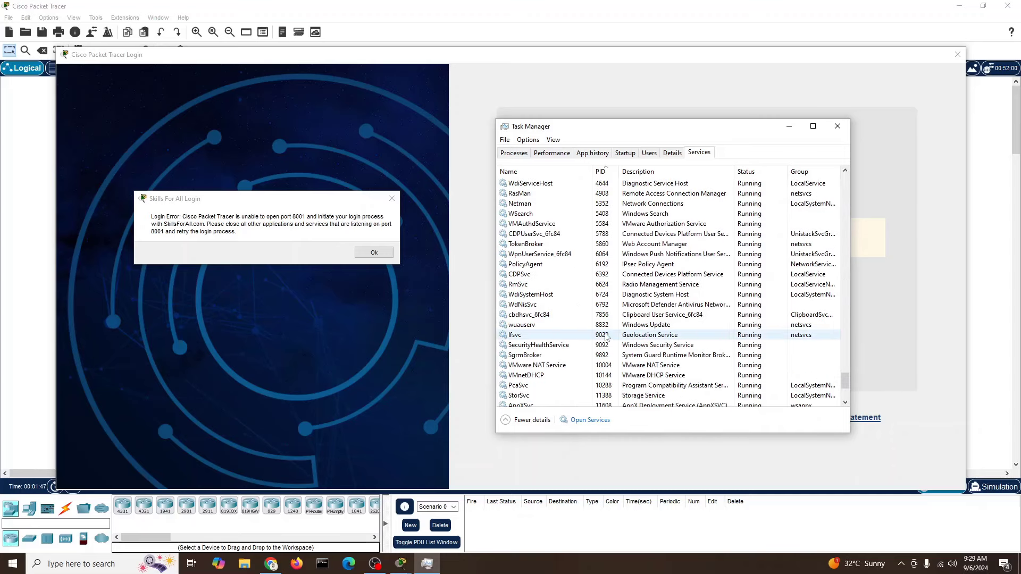
scroll("down", 3)
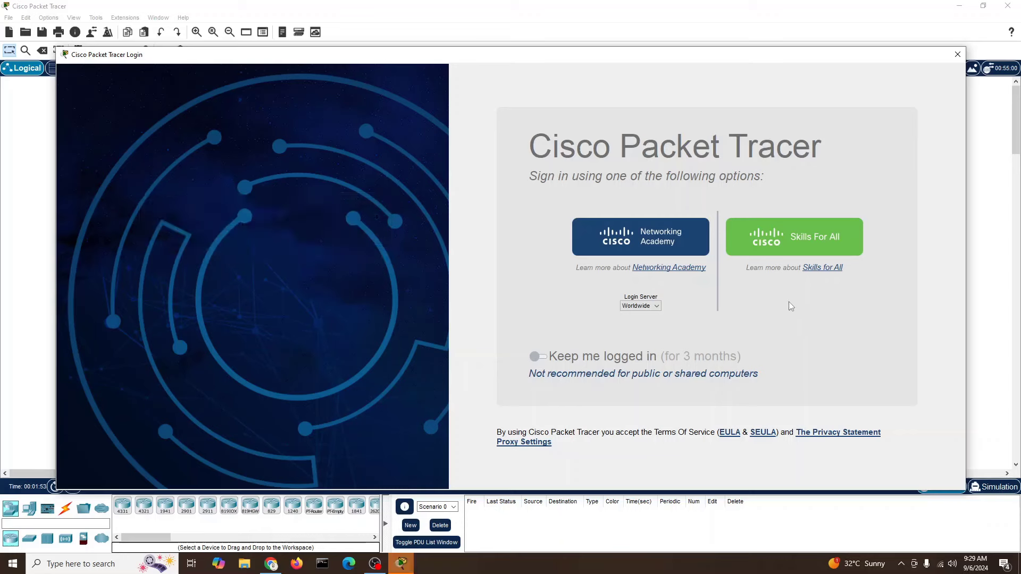
- Retry the Skills For All sign-in, accept the port 8001 error and the Authentication Failed notice
left_click(794, 236)
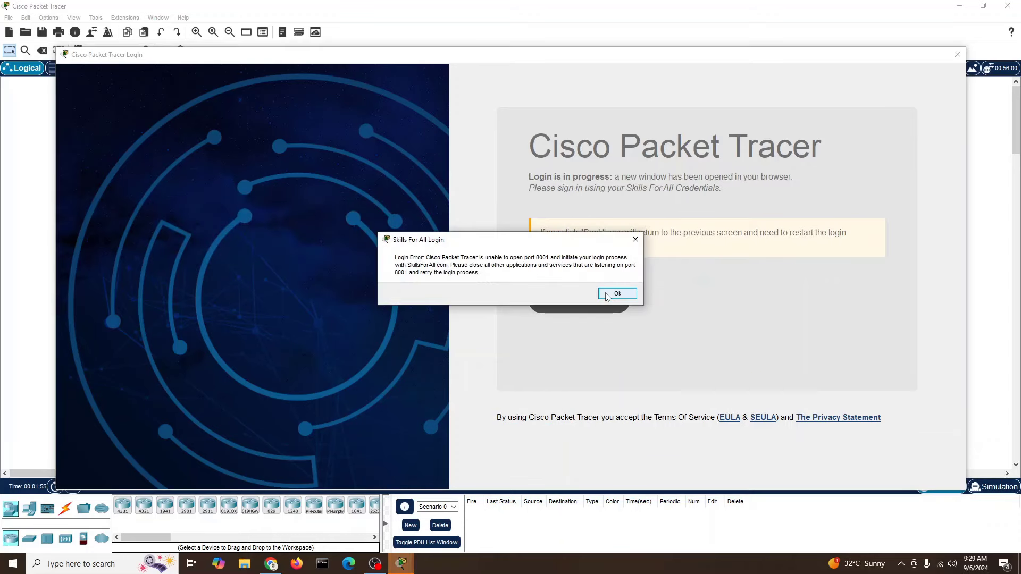
left_click(617, 294)
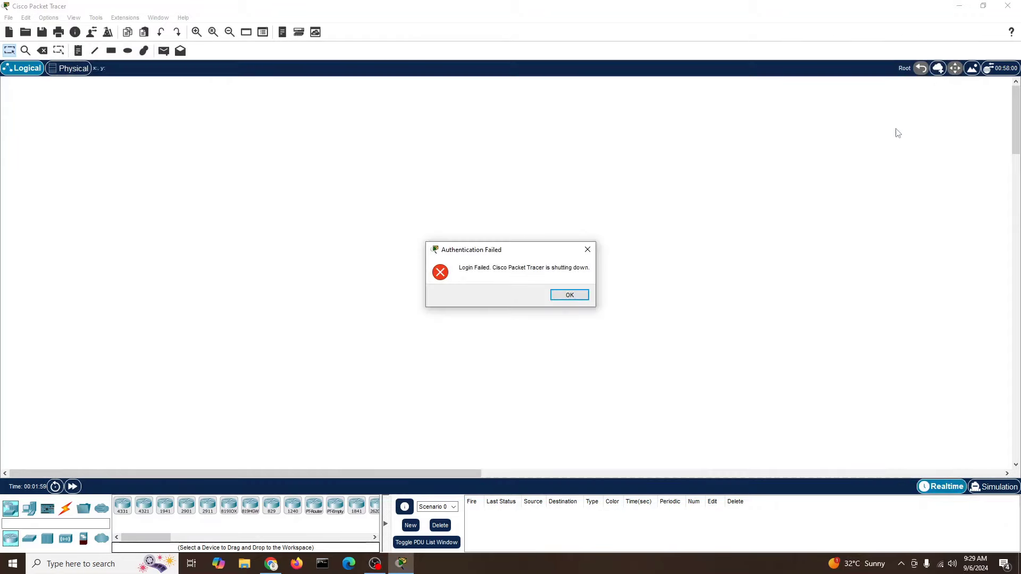
left_click(568, 295)
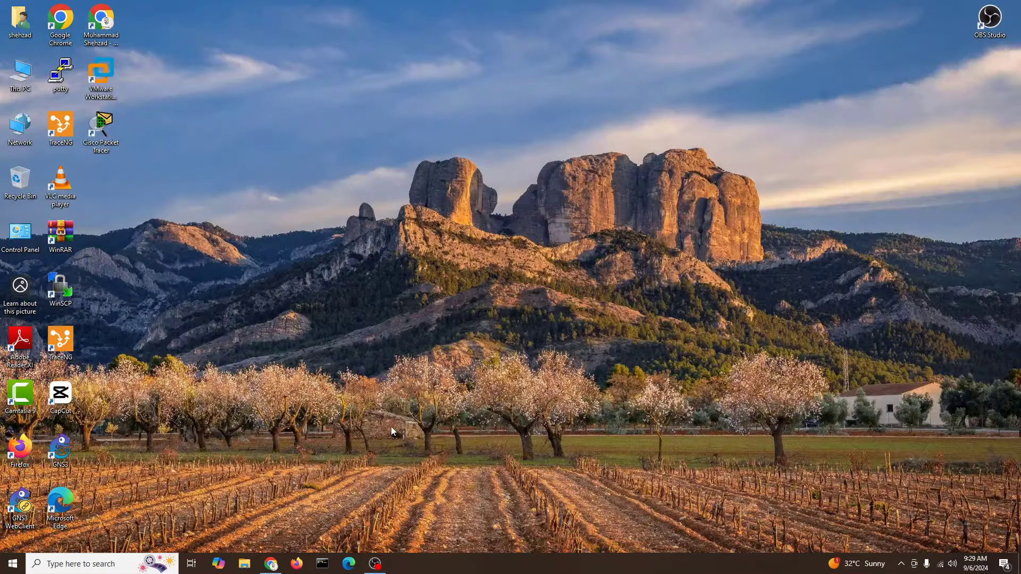
mouse_move(339, 372)
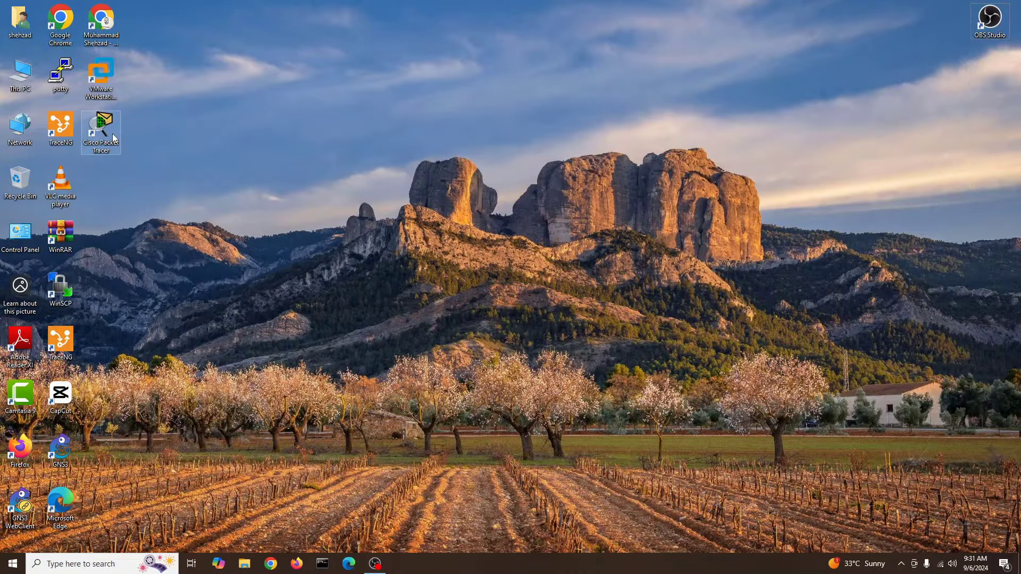
mouse_move(504, 301)
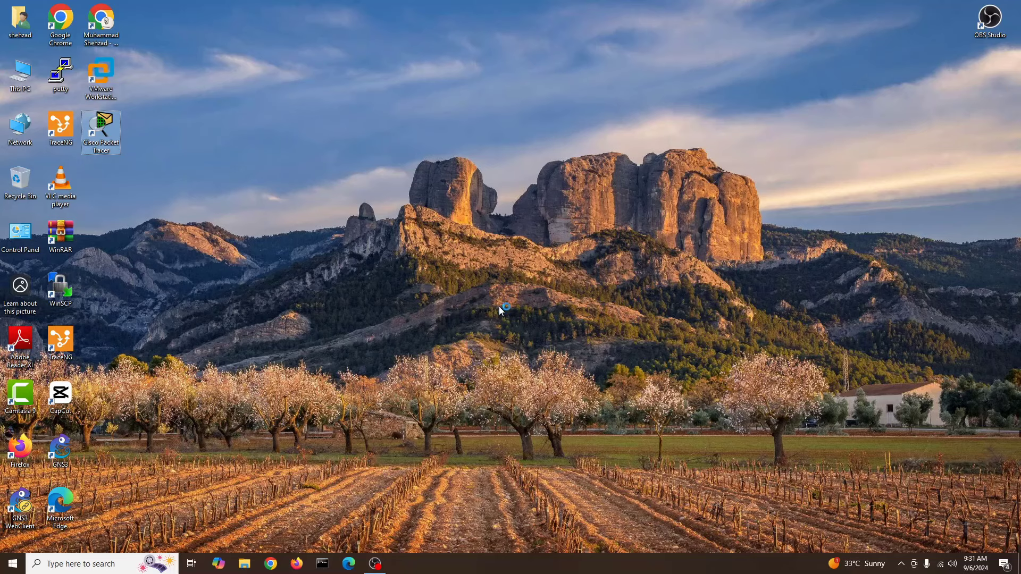
- Launch Cisco Packet Tracer from its desktop shortcut to reach the login window
double_click(100, 127)
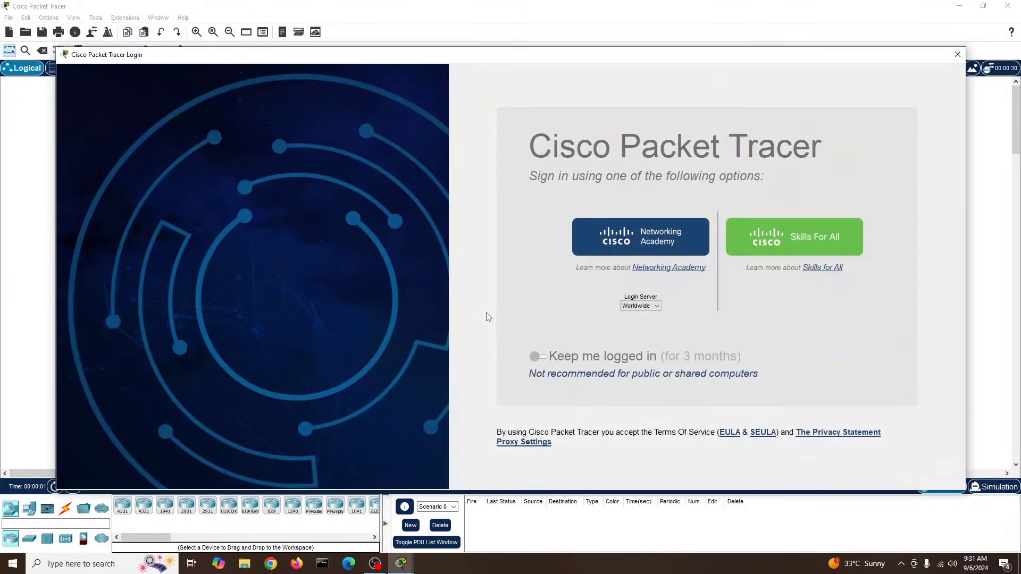
mouse_move(794, 236)
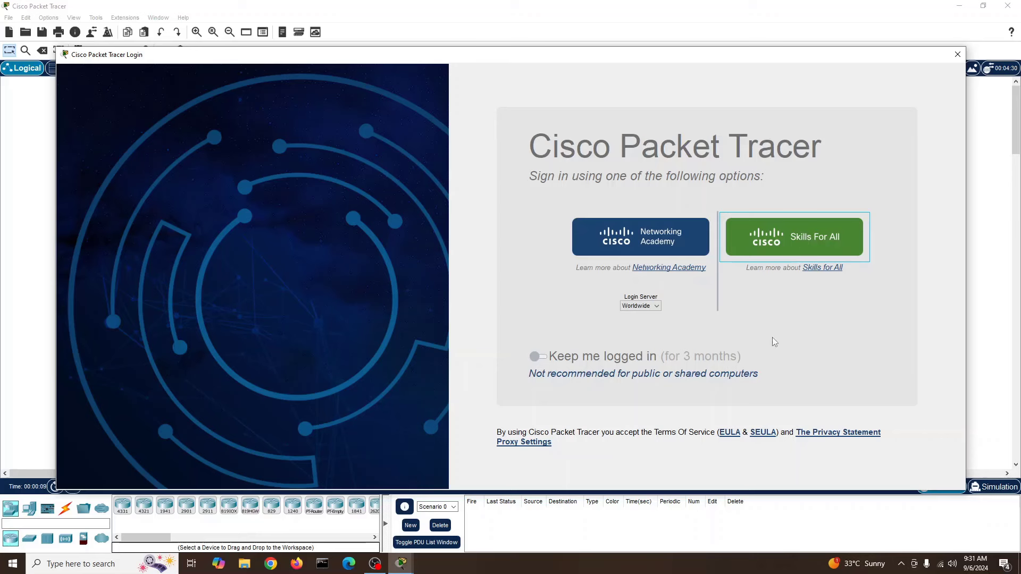
mouse_move(792, 333)
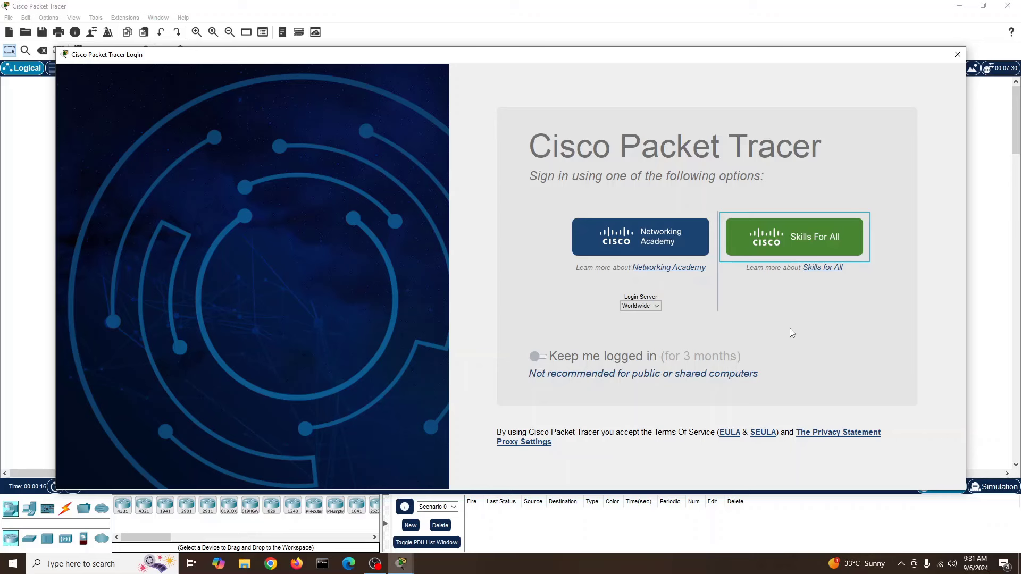
mouse_move(846, 179)
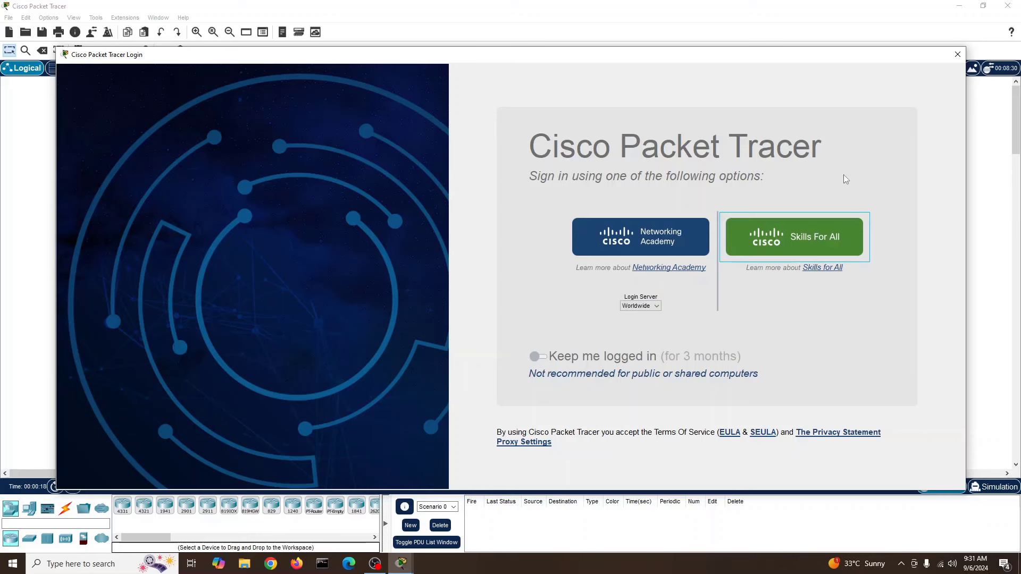
mouse_move(400, 564)
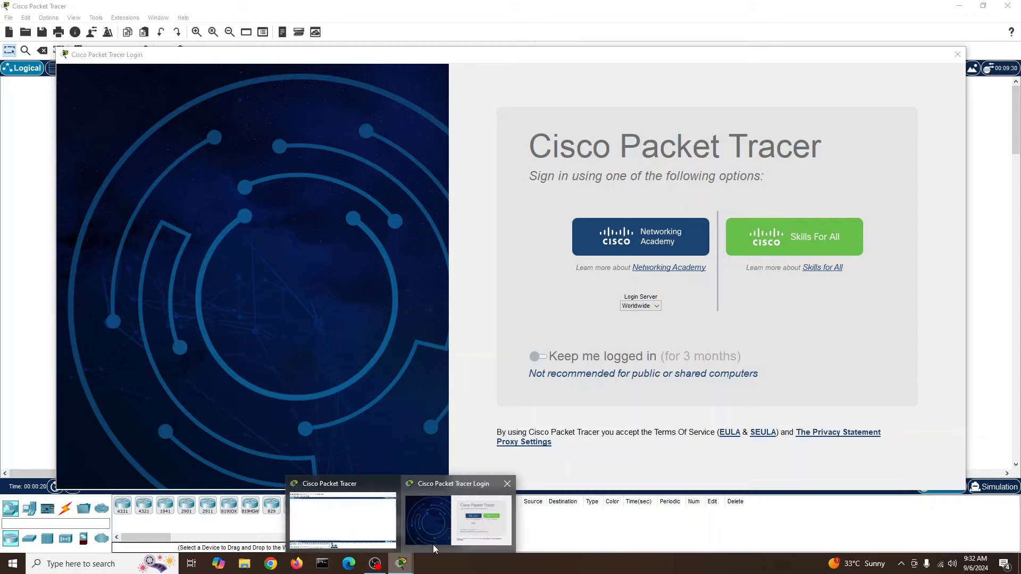
- Complete the NetAcad browser login with email, password and Remember me ticked, then submit it
left_click(793, 237)
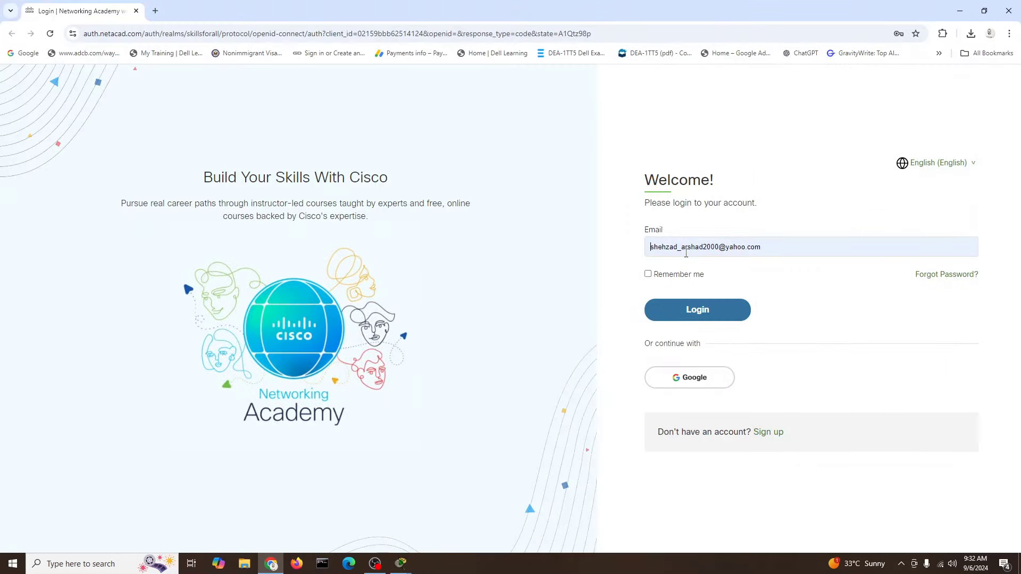
left_click(696, 310)
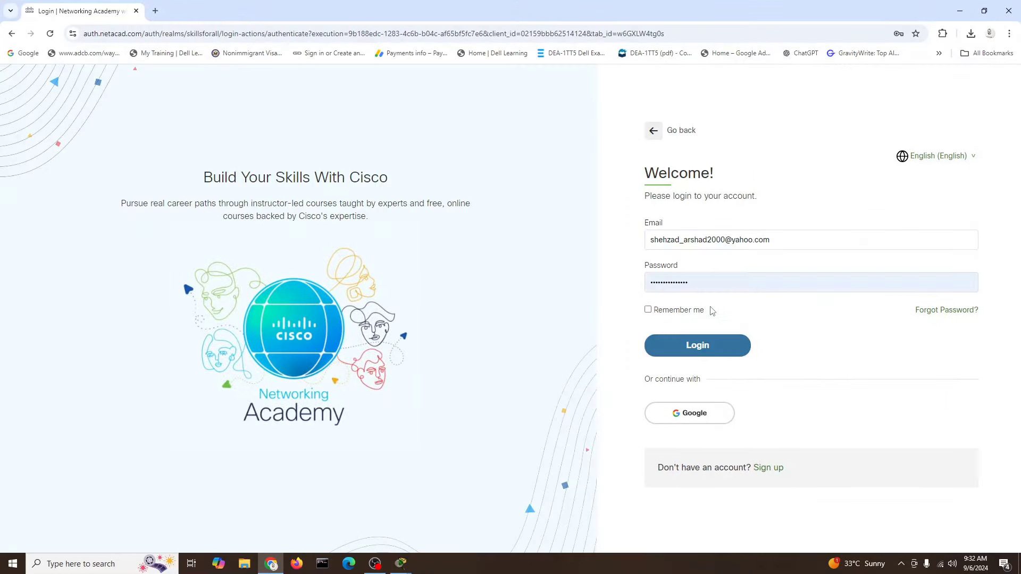
left_click(807, 282)
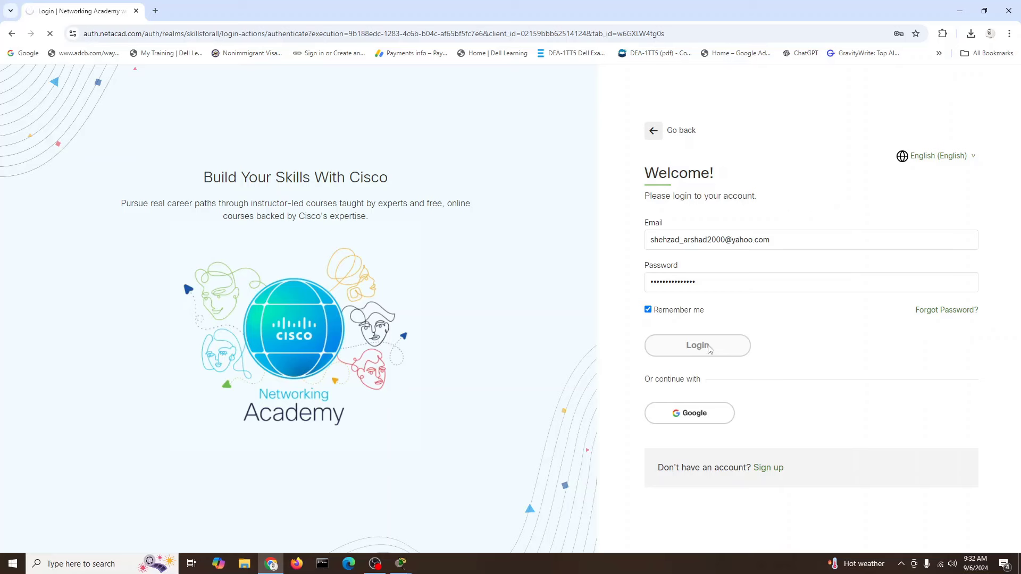
left_click(696, 344)
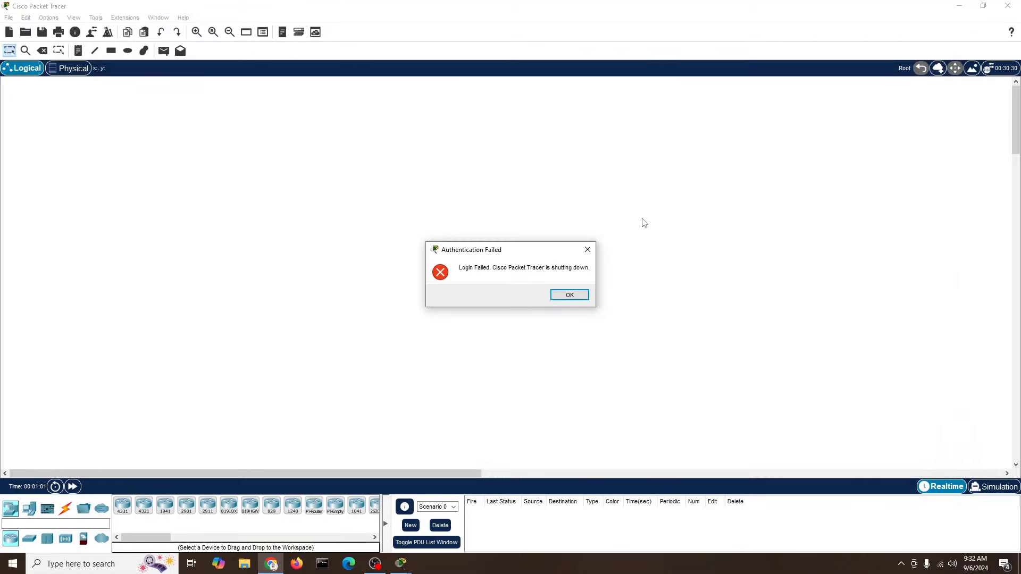
mouse_move(536, 278)
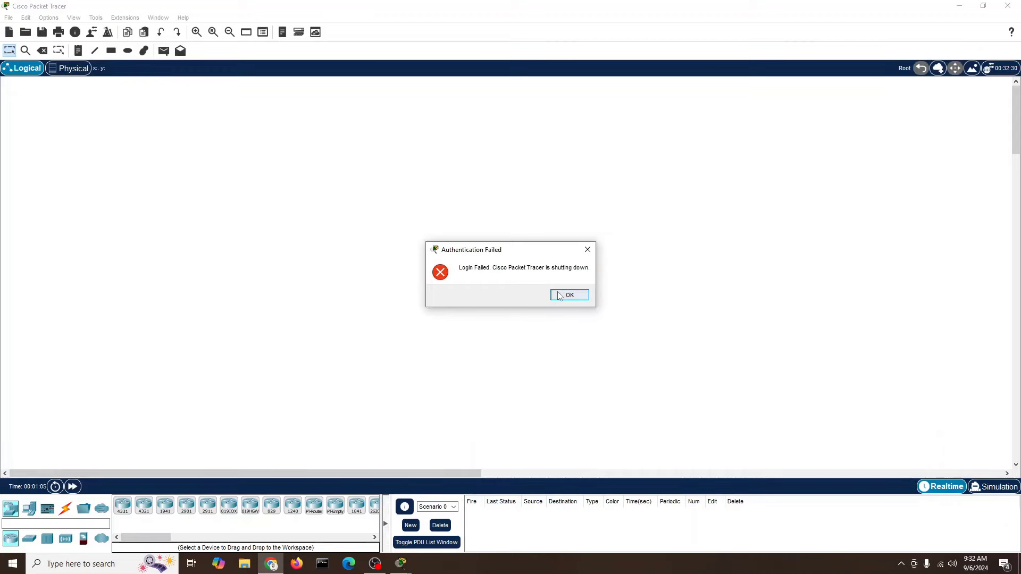
- Accept the Authentication Failed notice and relaunch Packet Tracer from the desktop shortcut
left_click(569, 294)
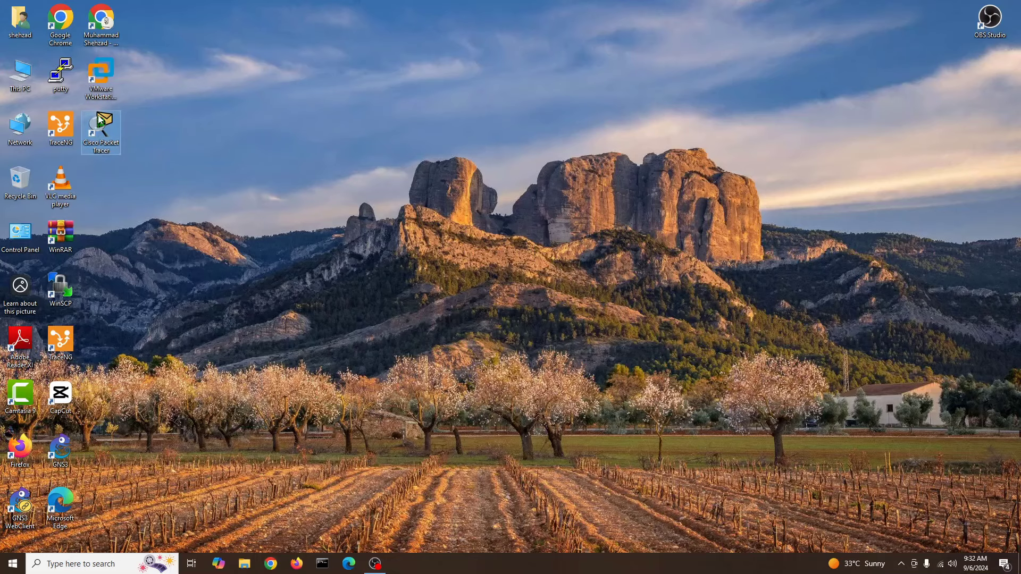
mouse_move(420, 401)
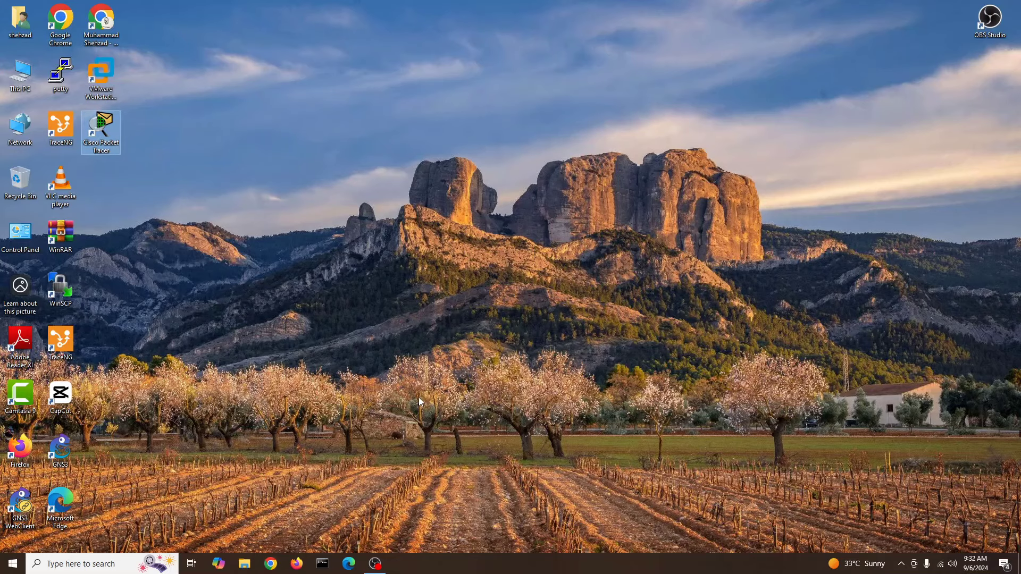
double_click(101, 130)
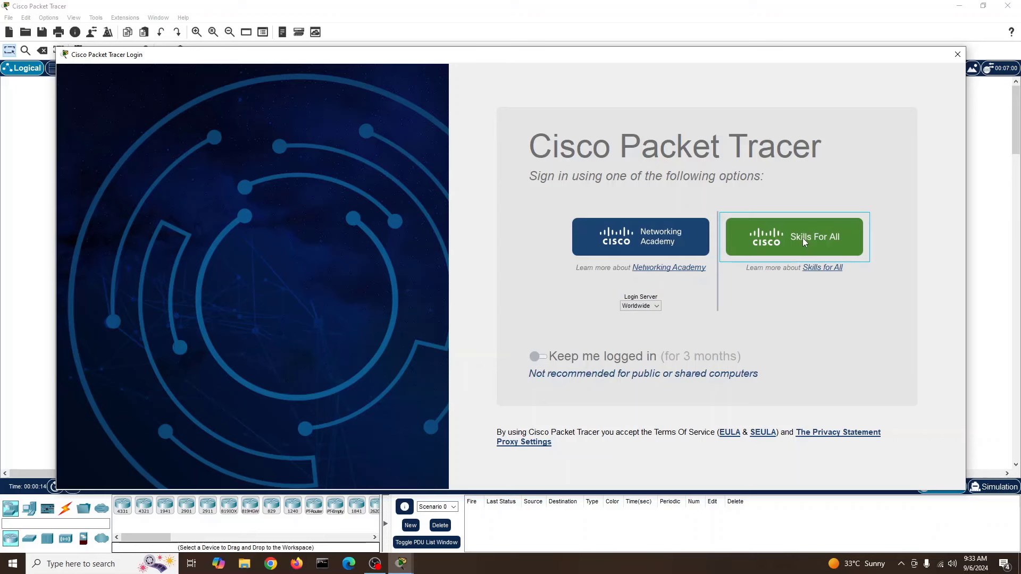
mouse_move(782, 245)
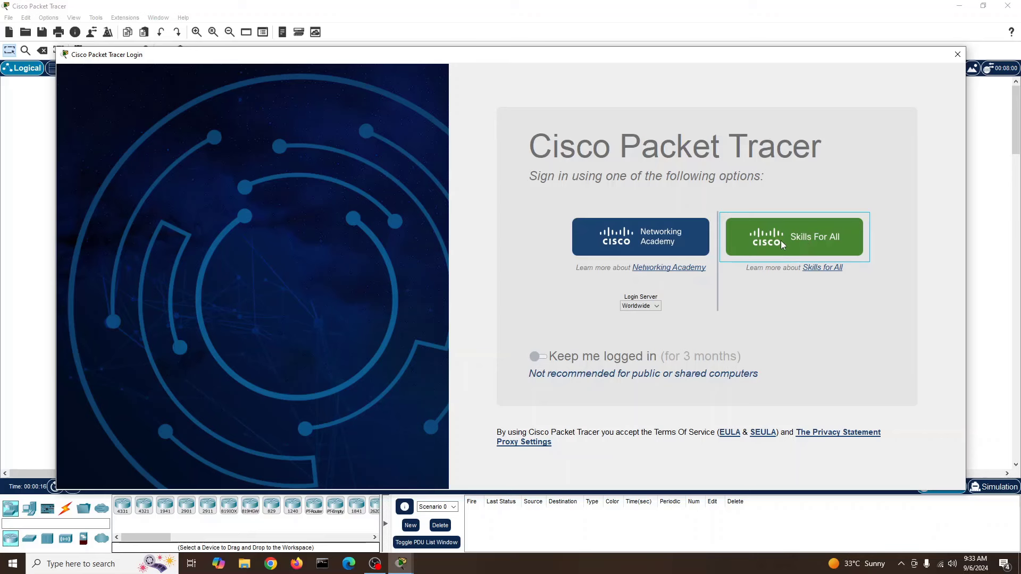
- Sign in via Skills For All into the empty workspace, then close Packet Tracer
left_click(794, 236)
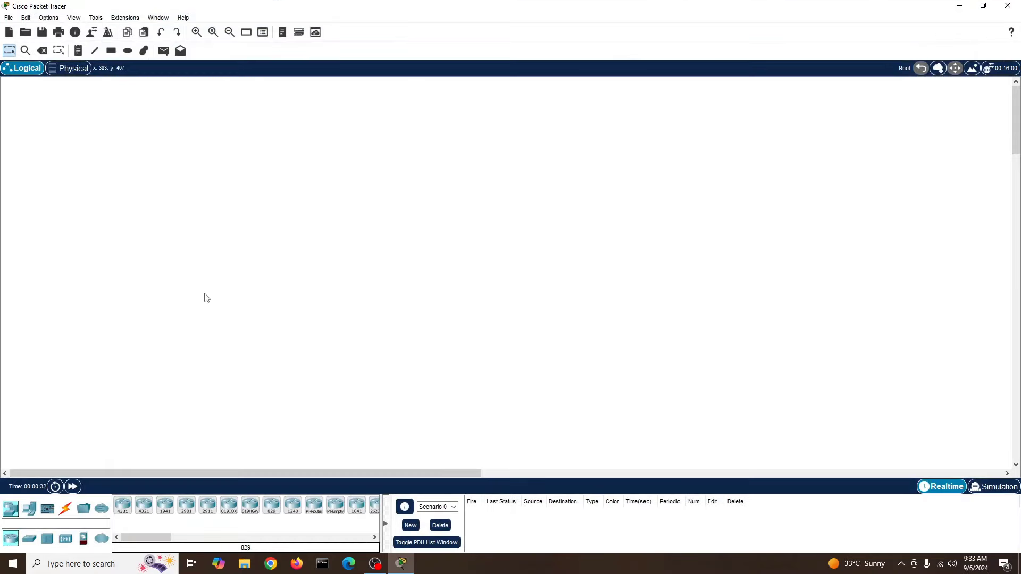
mouse_move(173, 143)
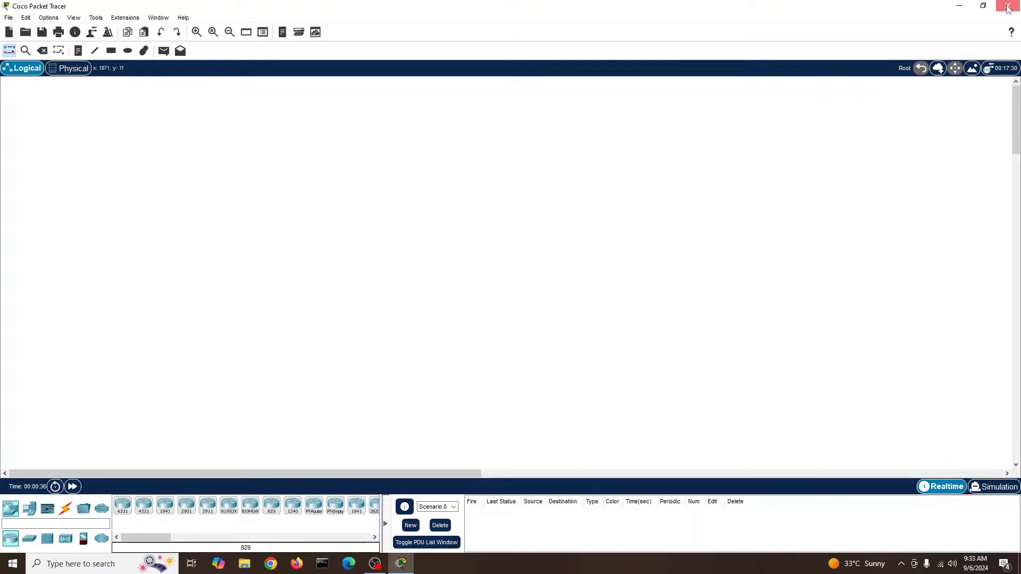
left_click(1007, 6)
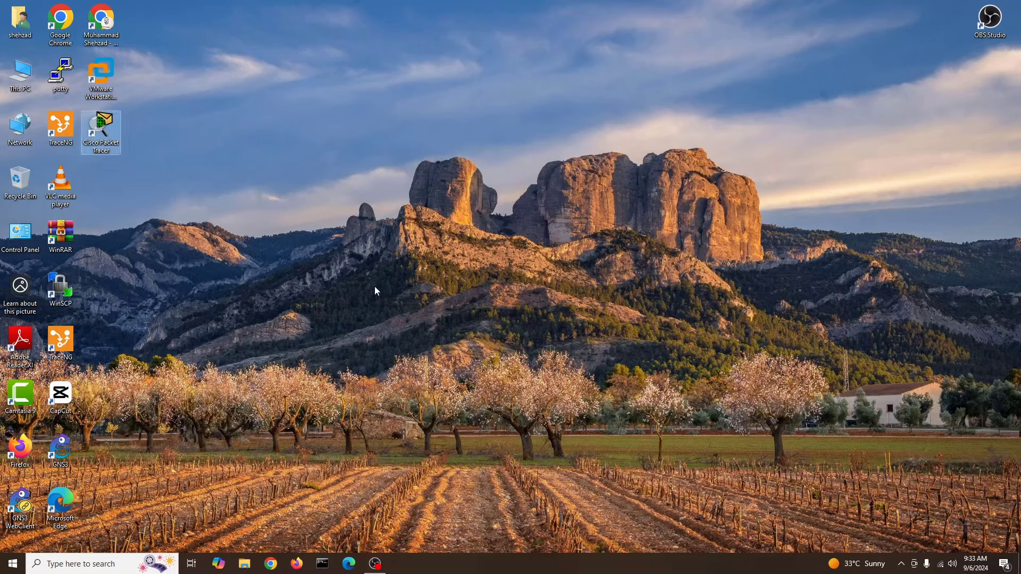
- Reopen Packet Tracer, check PC0's settings, and move Switch0 level with the cabled PC0
double_click(100, 130)
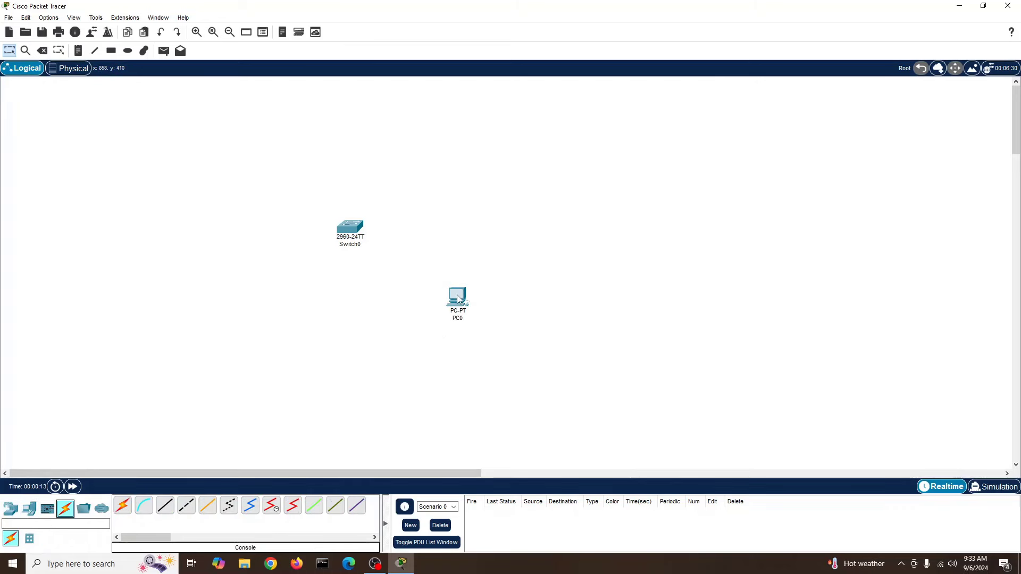
double_click(457, 298)
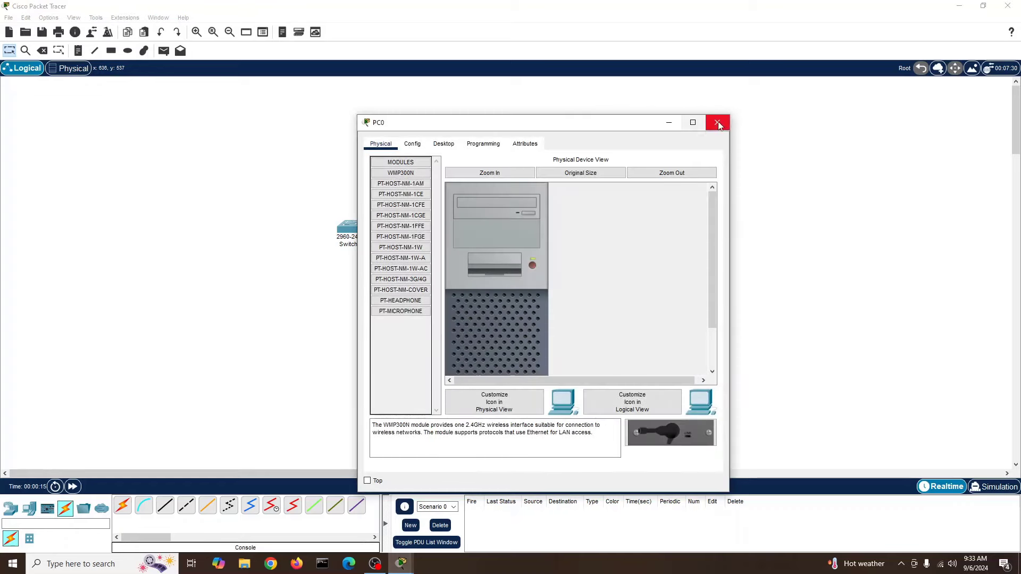
left_click(718, 123)
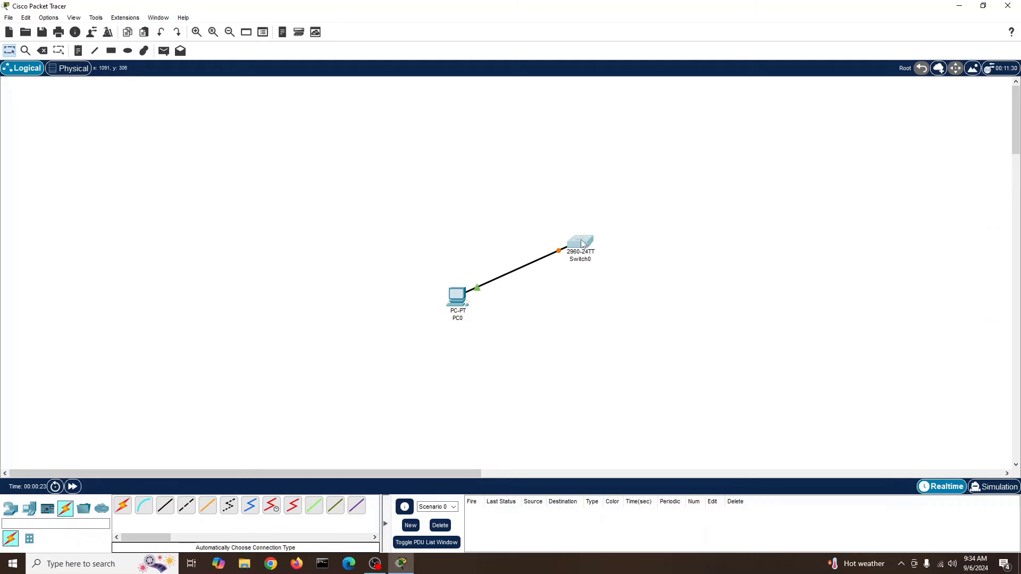
left_click_drag(579, 245, 604, 279)
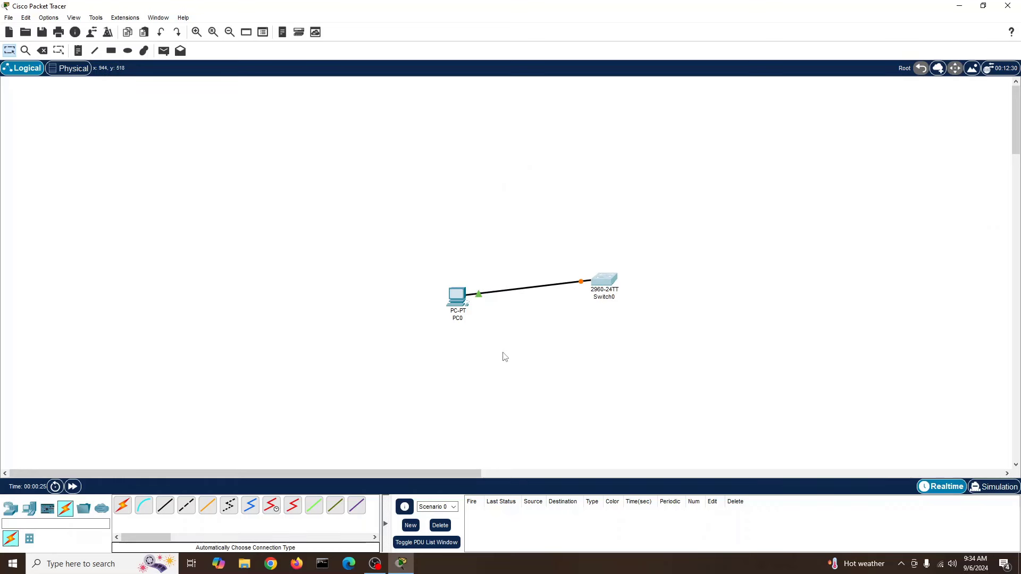